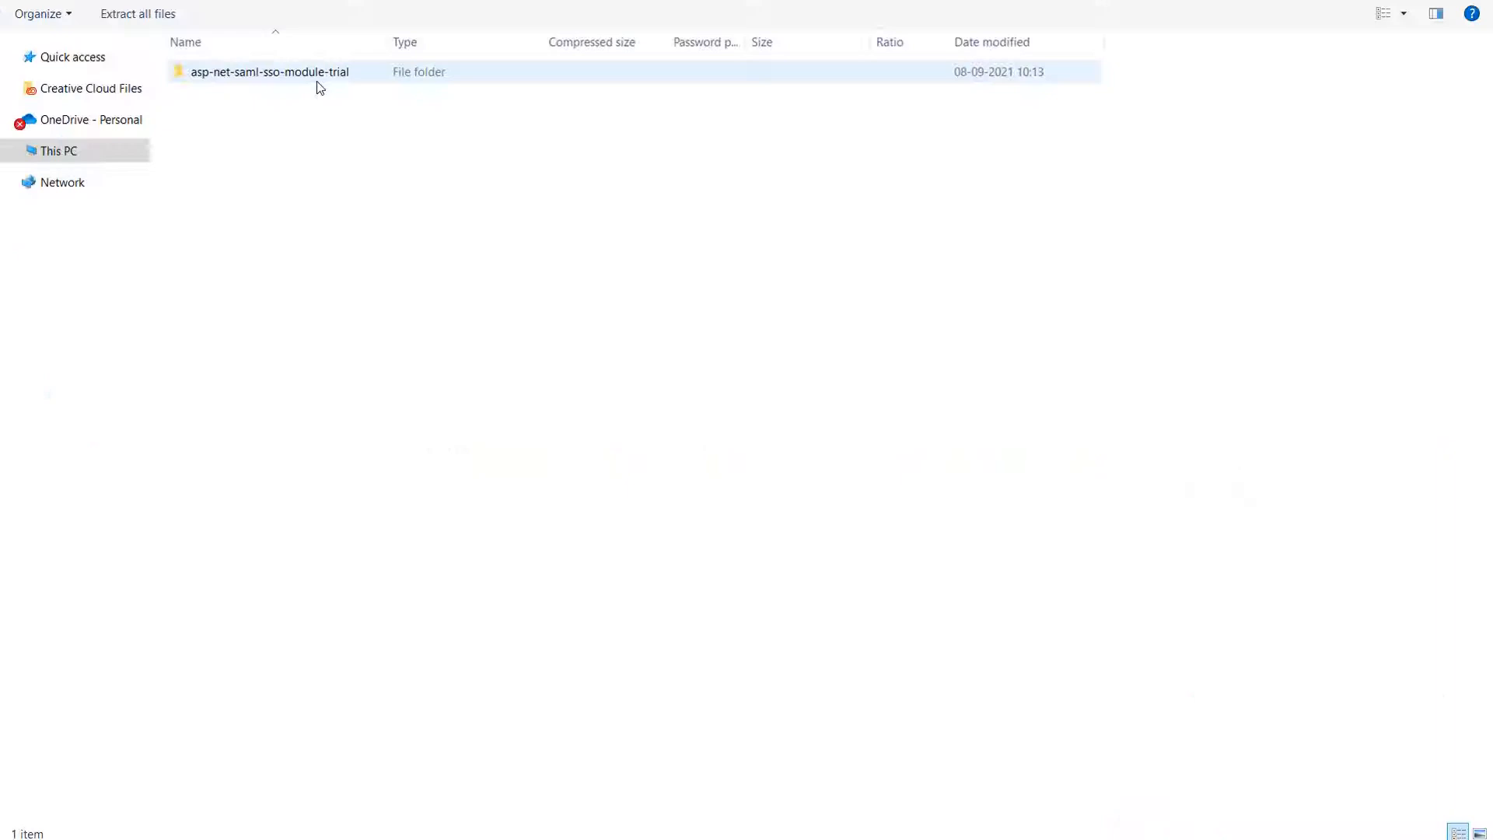
# Copy miniorange-saml-sso.dll from the trial module folder into the Umbraco8 site's bin folder
pyautogui.doubleClick(270, 71)
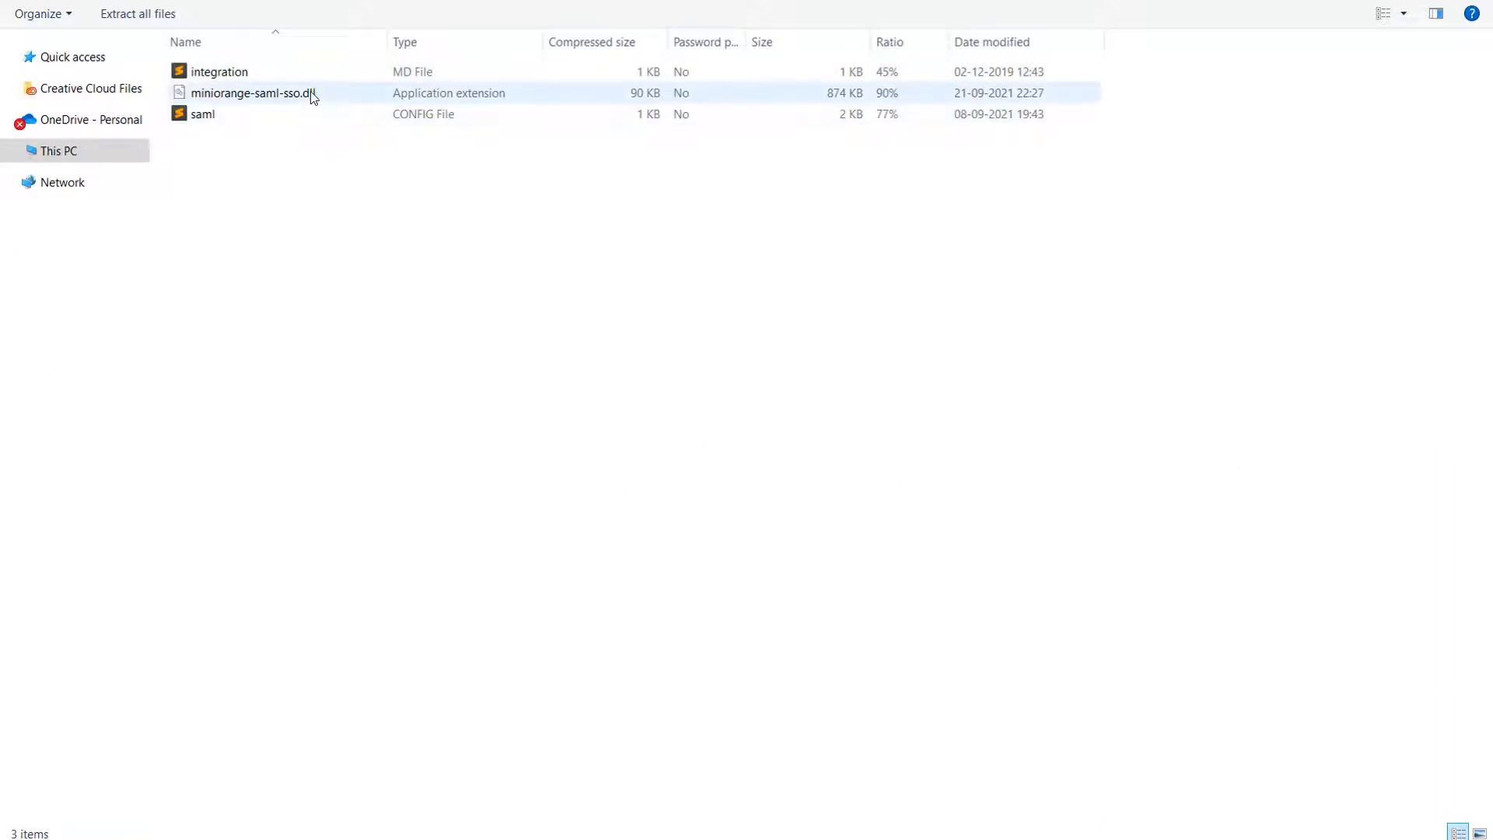
pyautogui.click(252, 92)
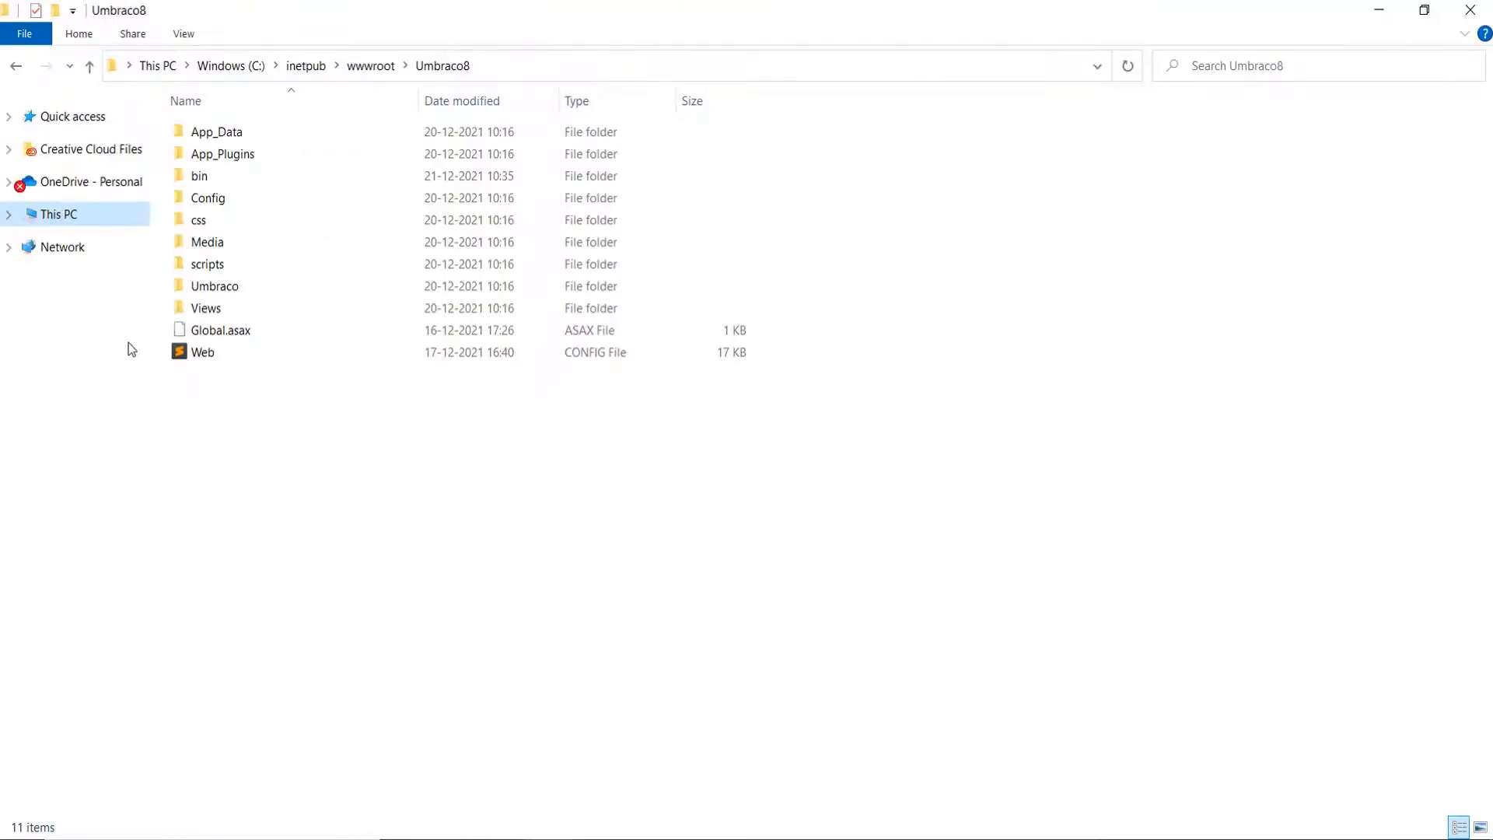
pyautogui.doubleClick(199, 175)
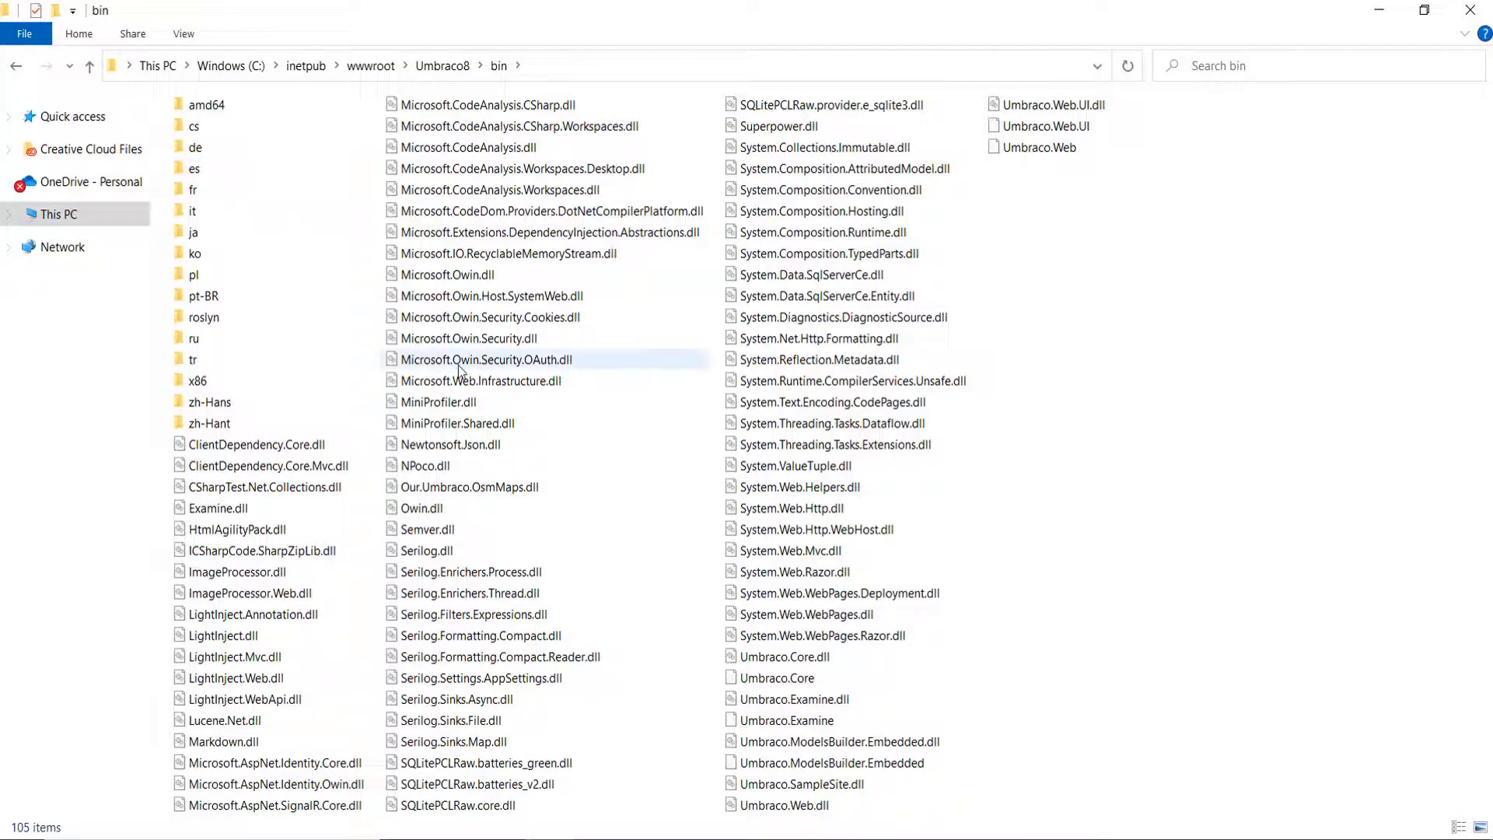
pyautogui.rightClick(1104, 566)
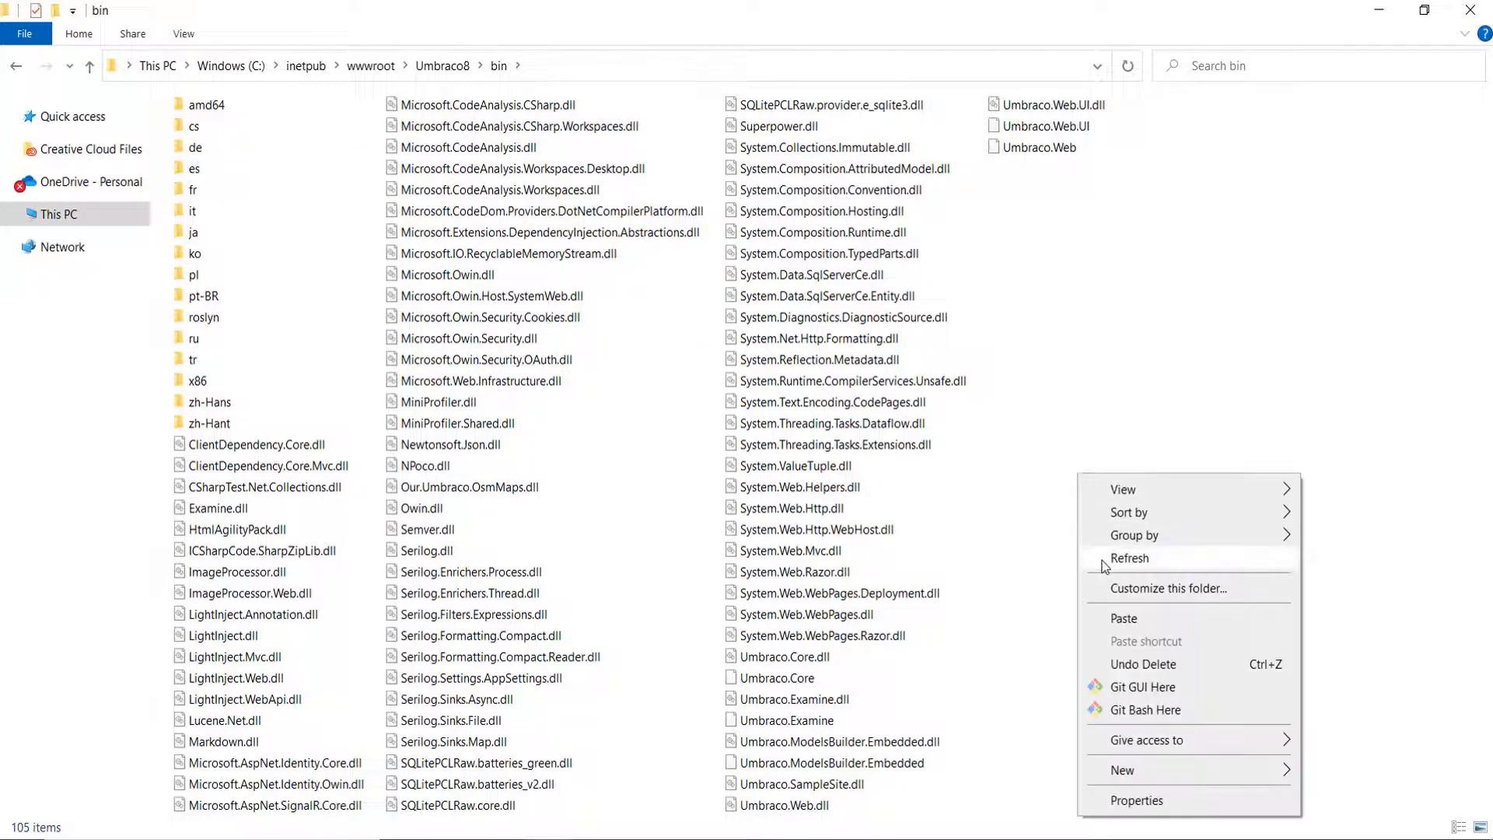
pyautogui.click(1123, 618)
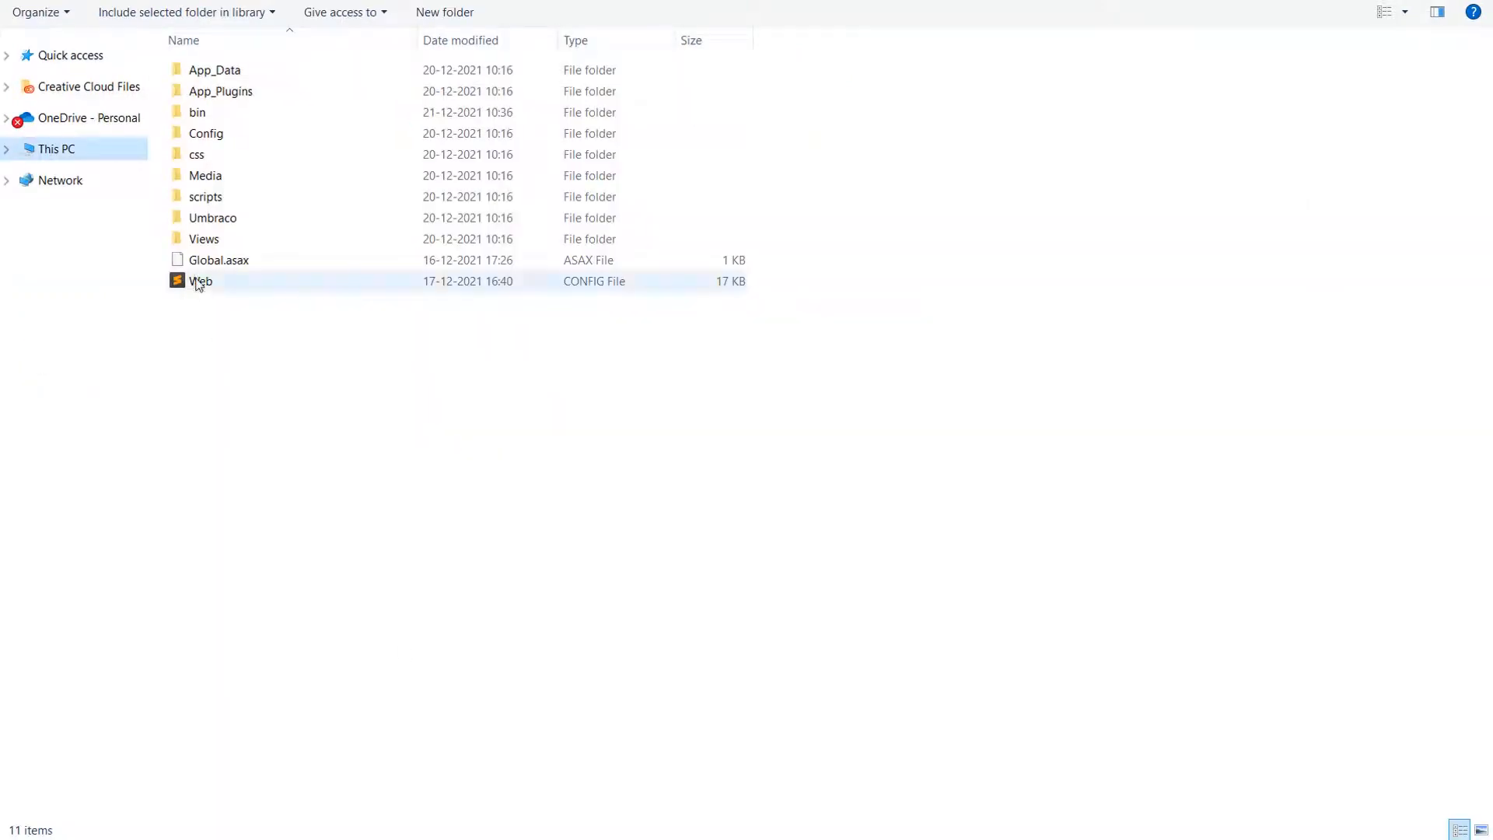
# Select the saml configuration file to copy alongside the site's Web config
pyautogui.doubleClick(200, 282)
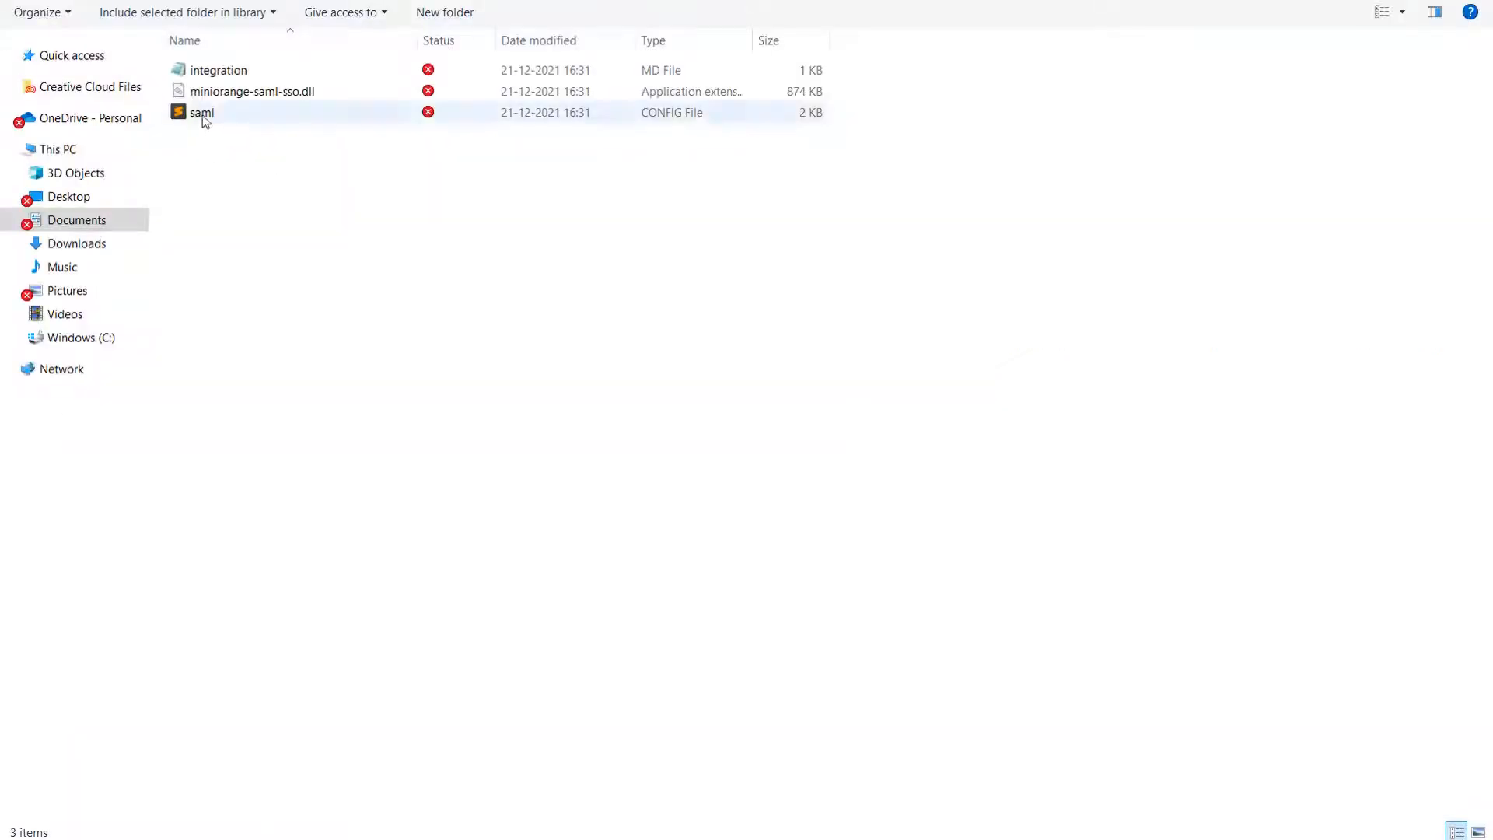
pyautogui.click(202, 112)
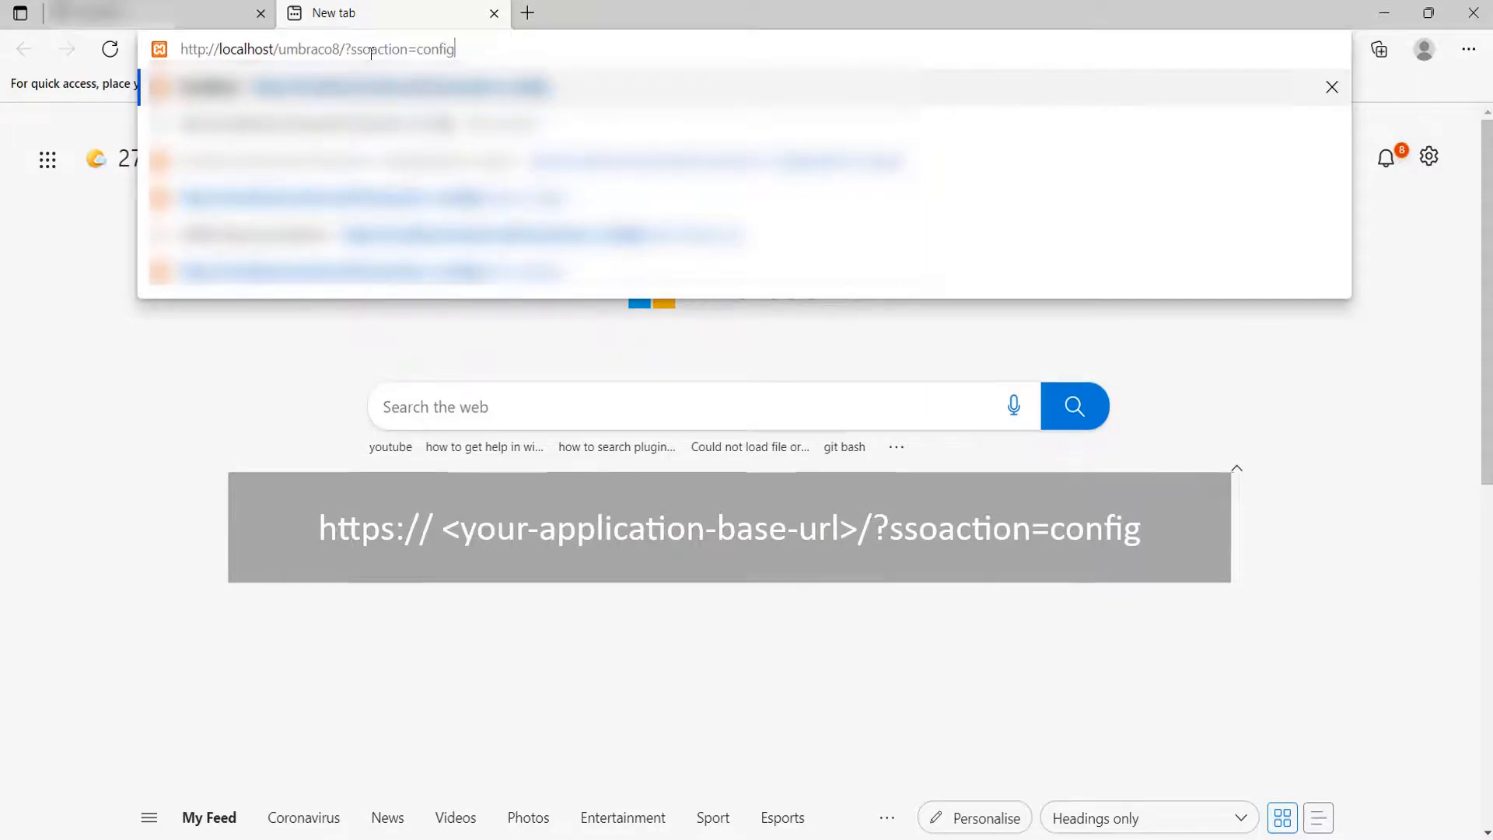
pyautogui.press('Return')
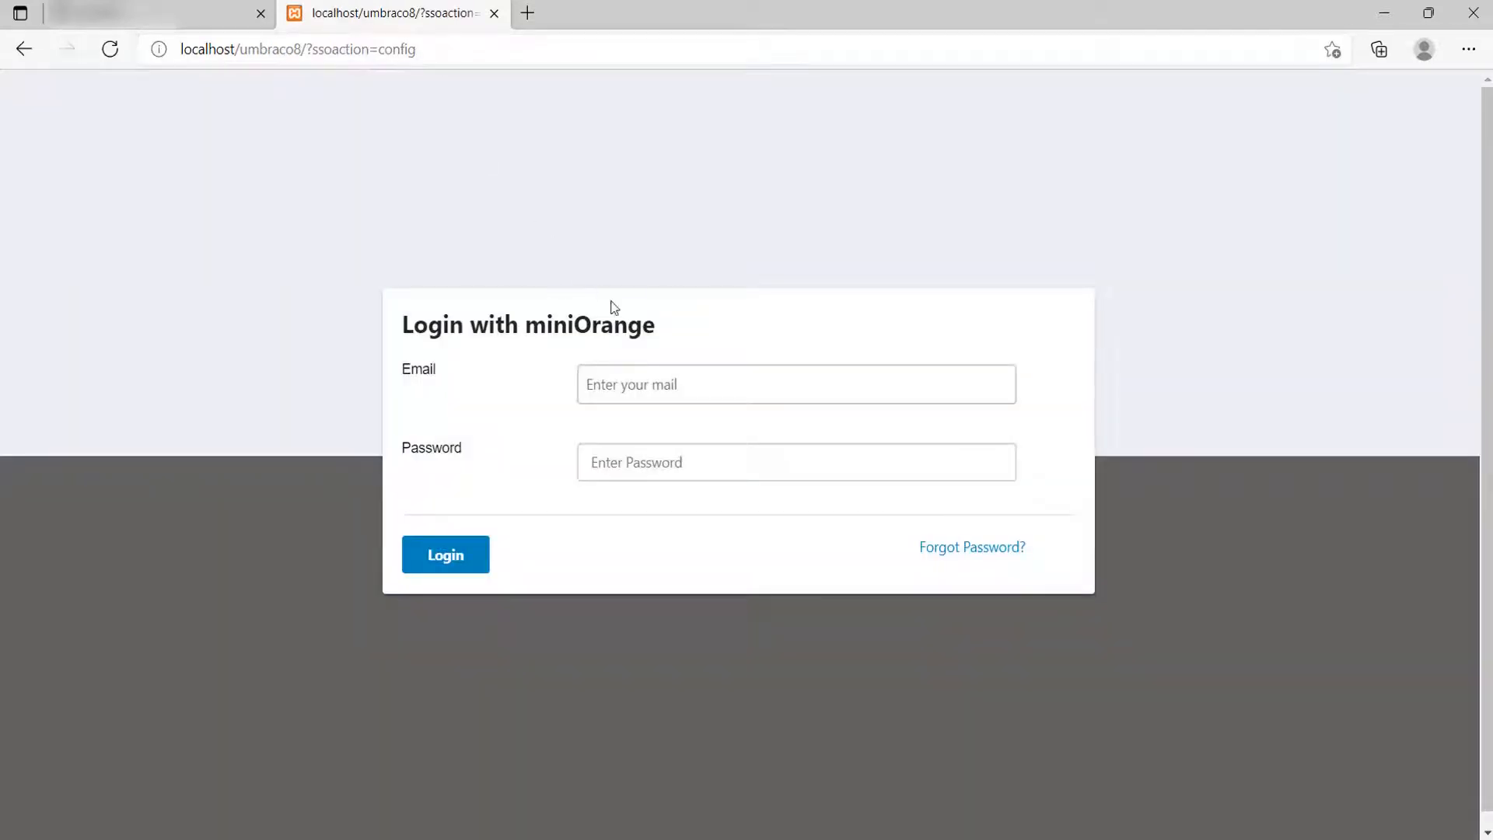
pyautogui.click(445, 553)
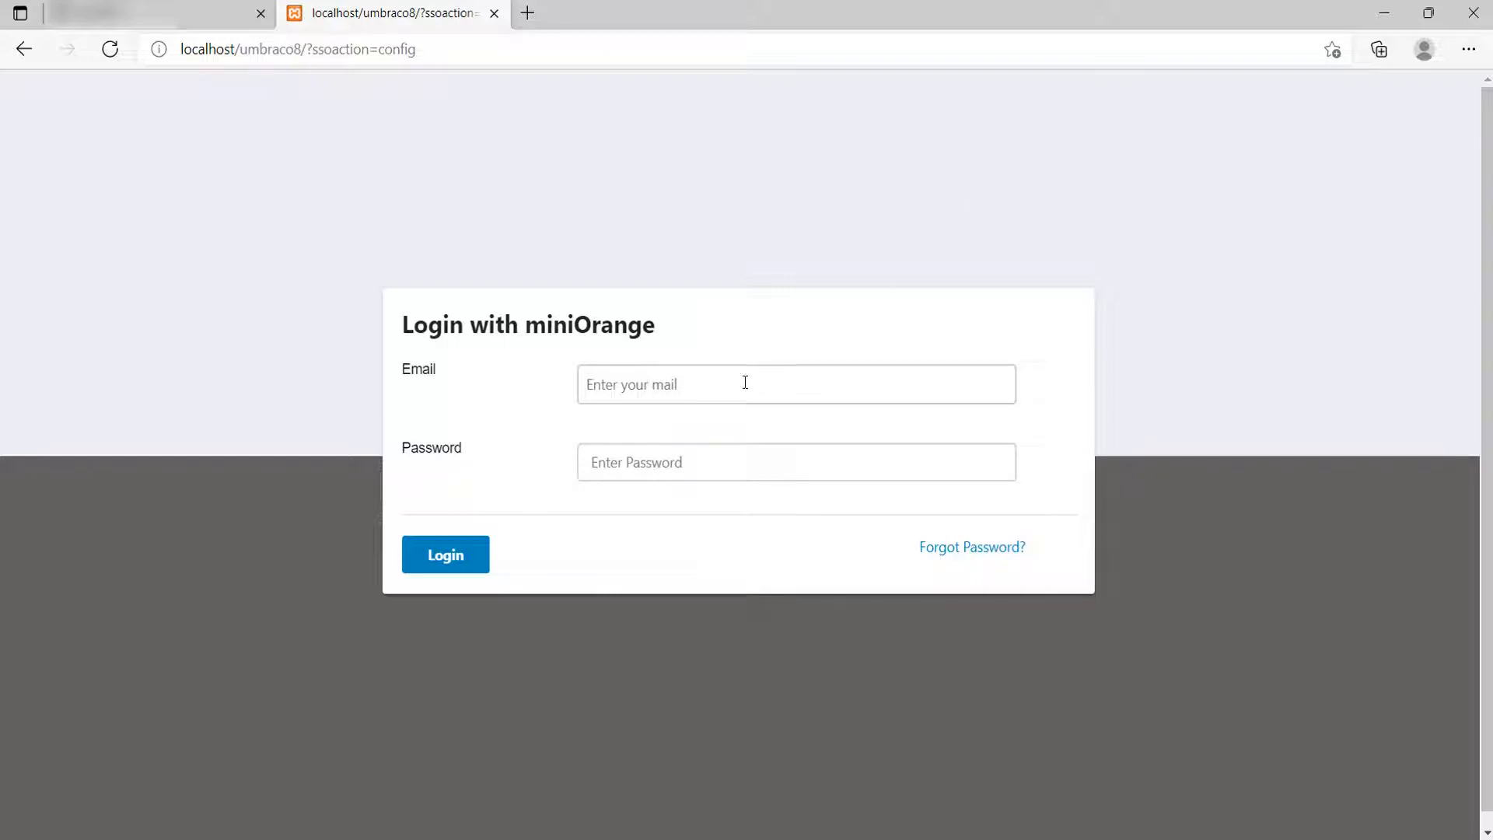
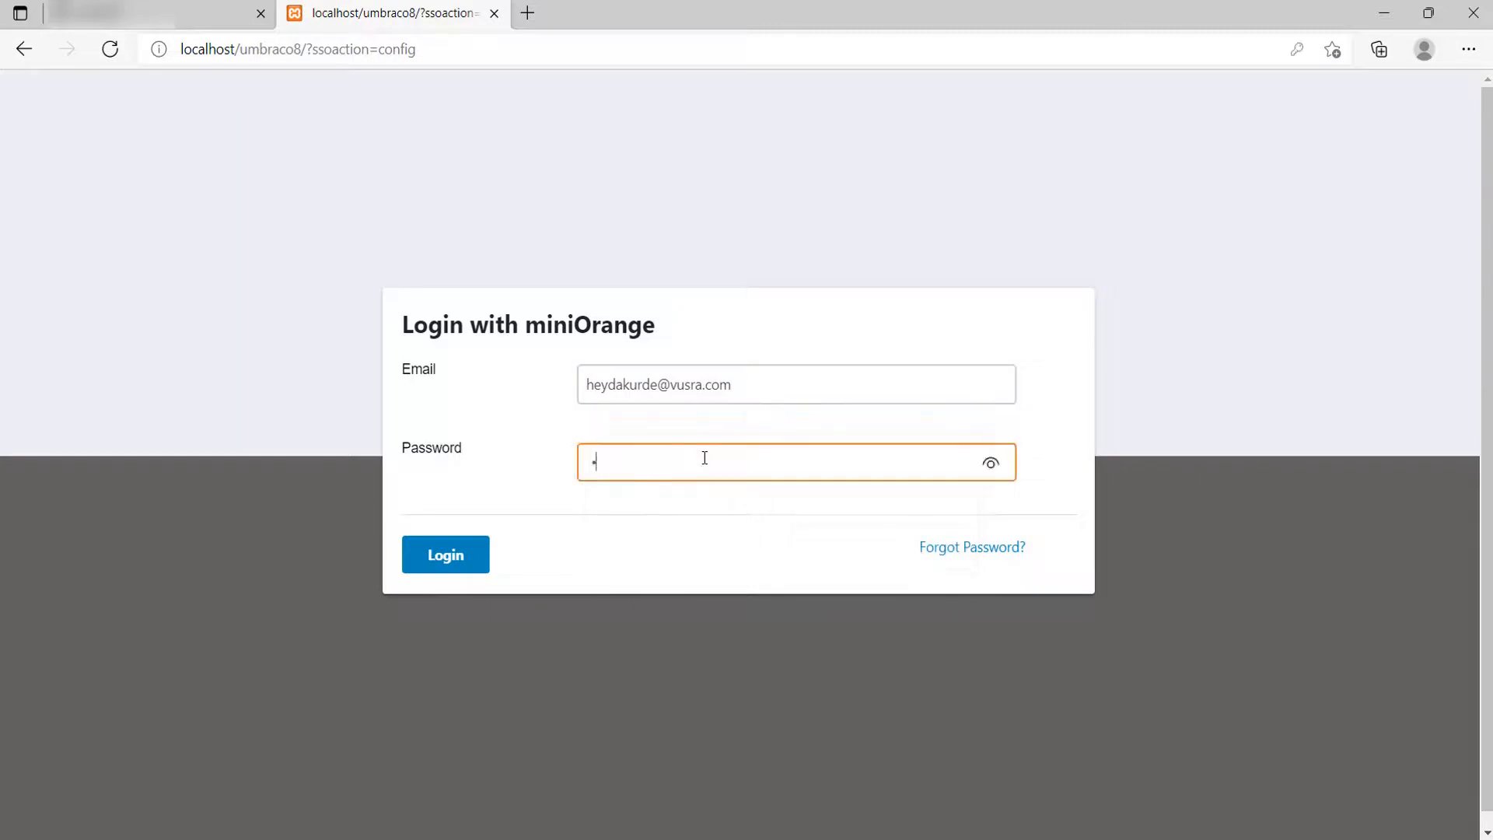
pyautogui.write('password')
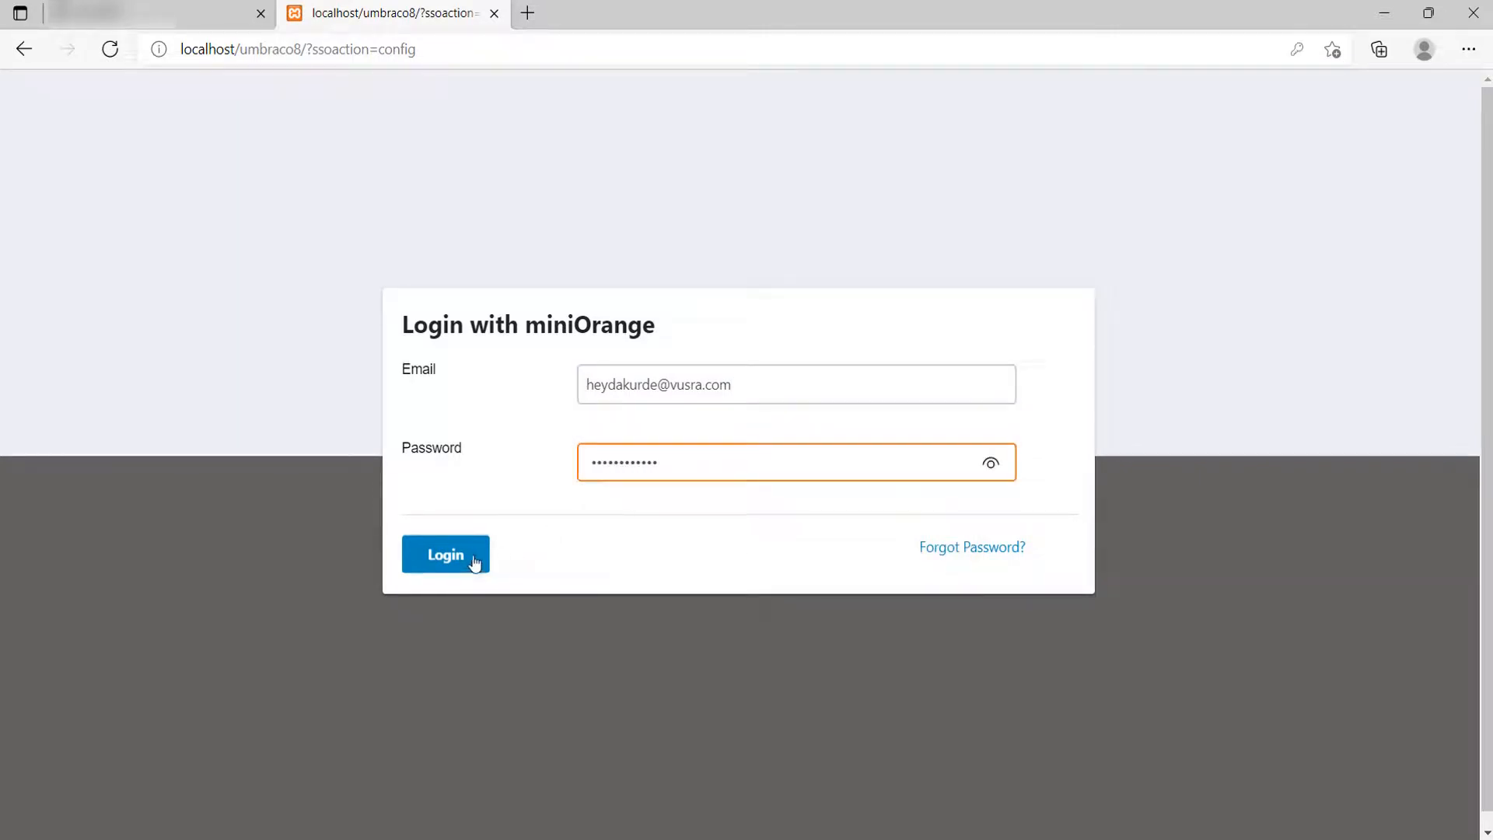
pyautogui.click(445, 553)
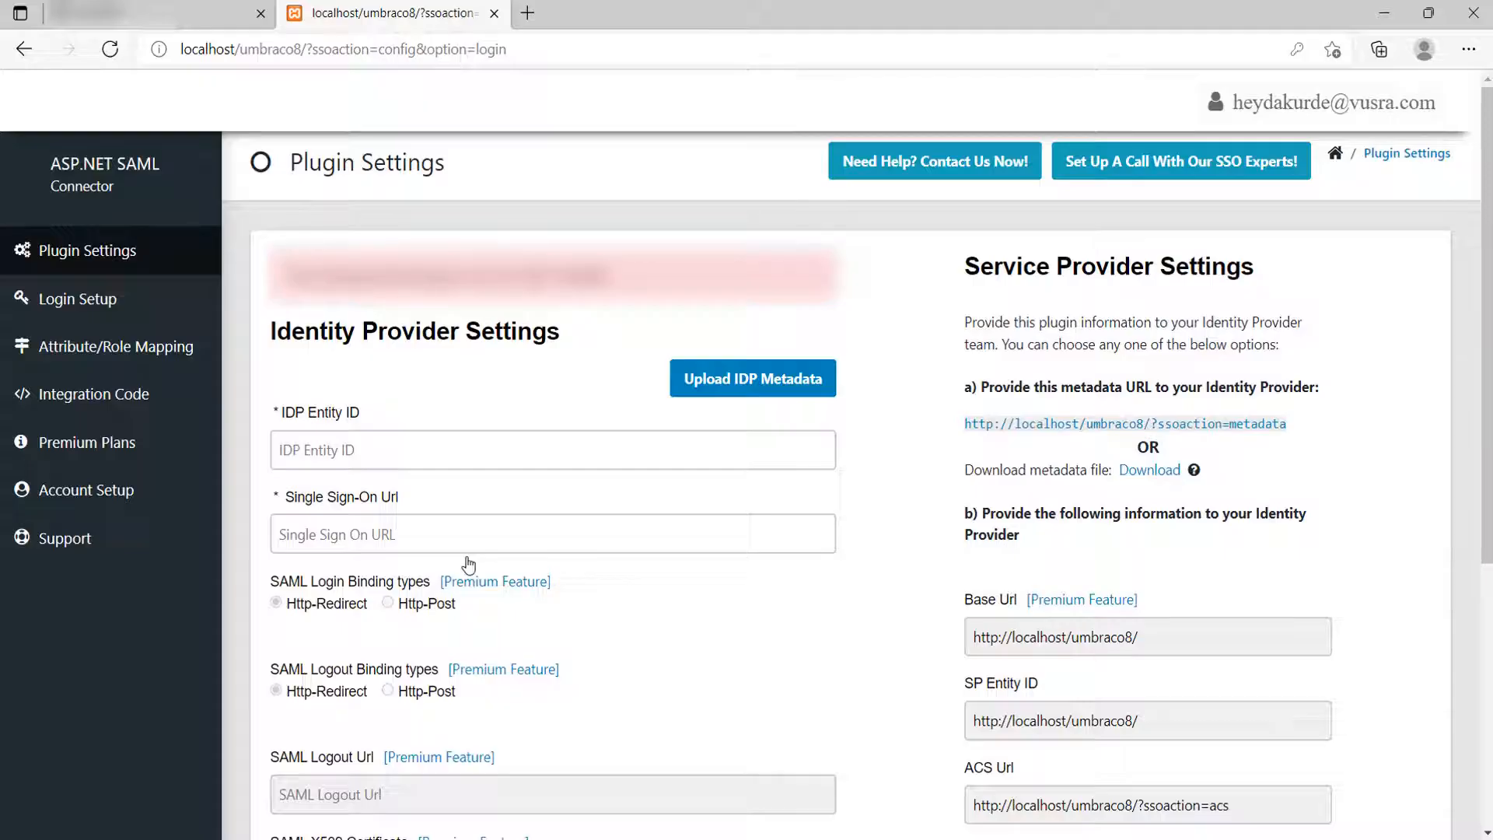
pyautogui.scroll(-3)
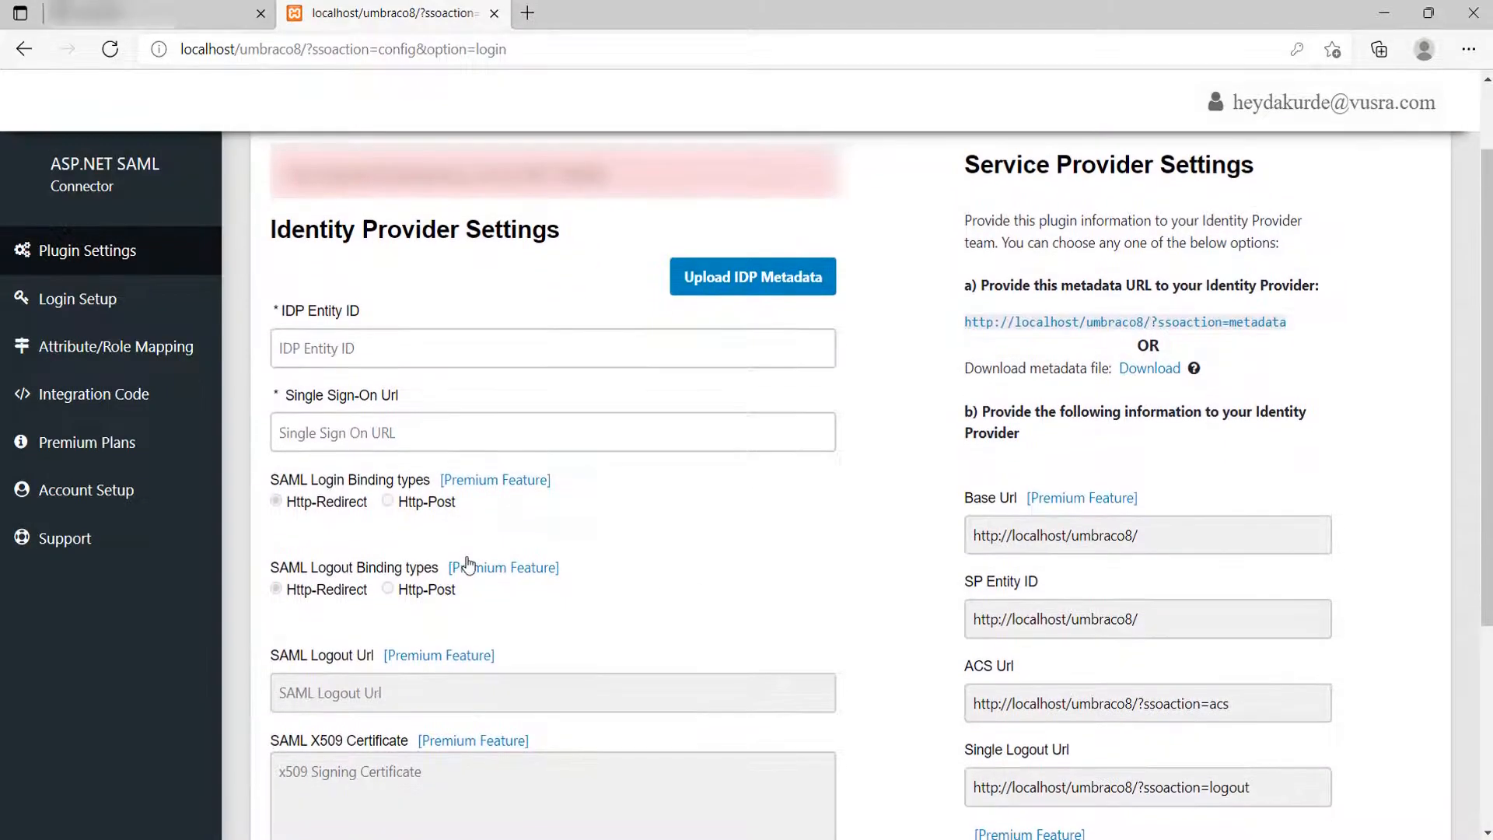
pyautogui.scroll(-3)
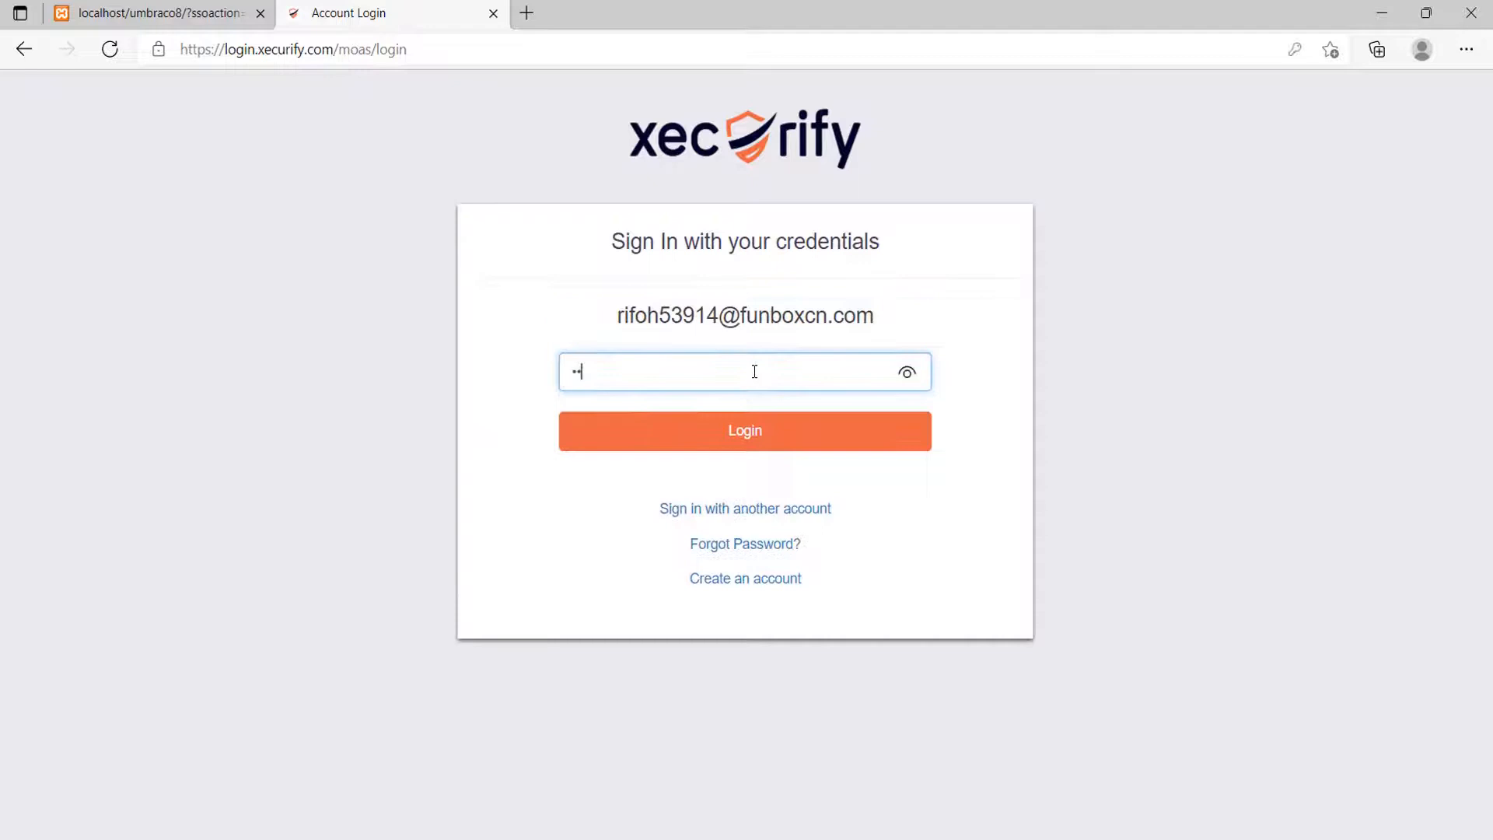
# Sign in to Xecurify and start adding a new SAML/WS-FED application
pyautogui.click(745, 431)
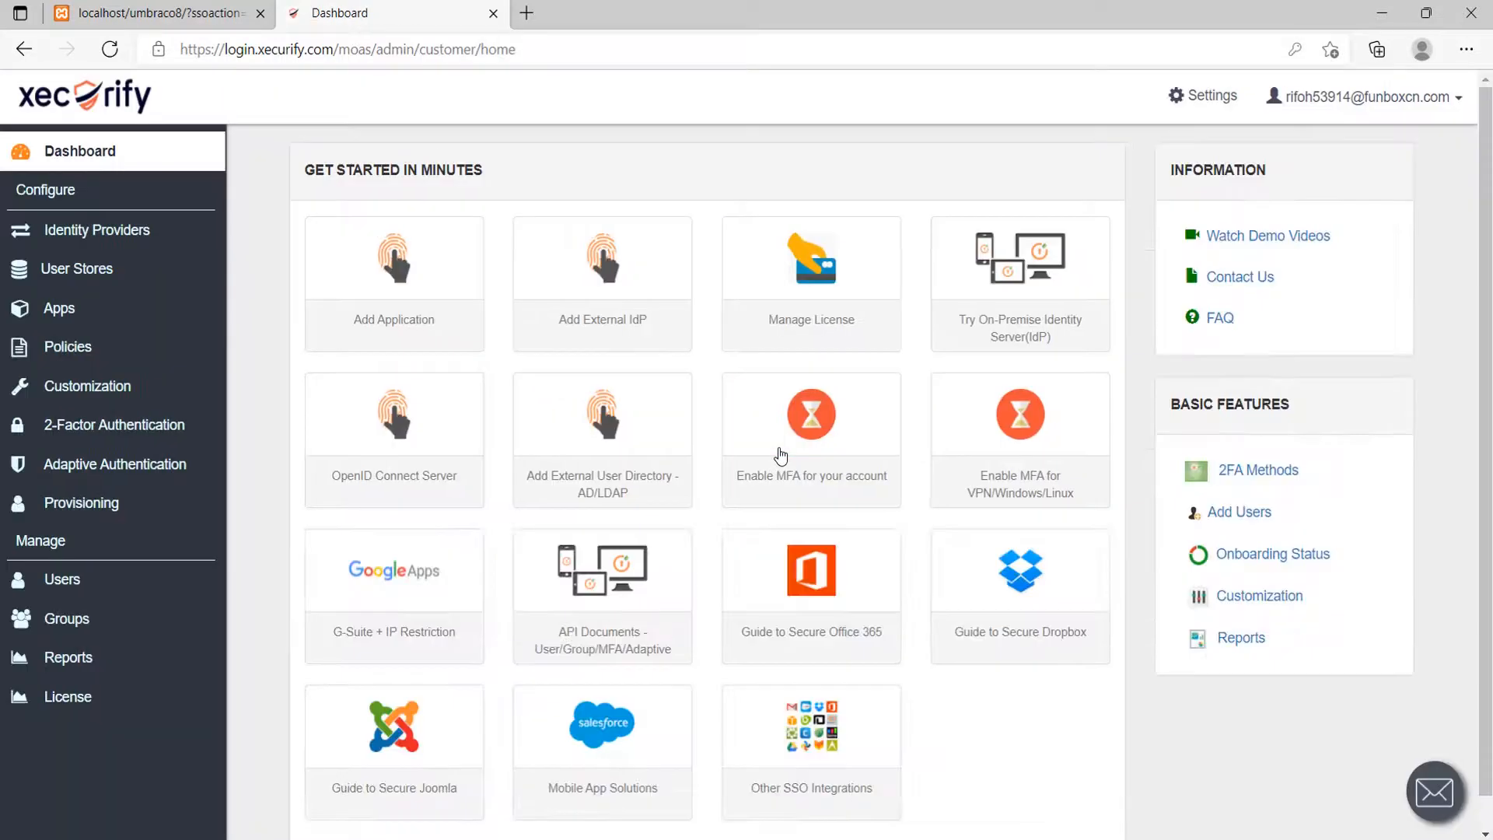
pyautogui.click(59, 306)
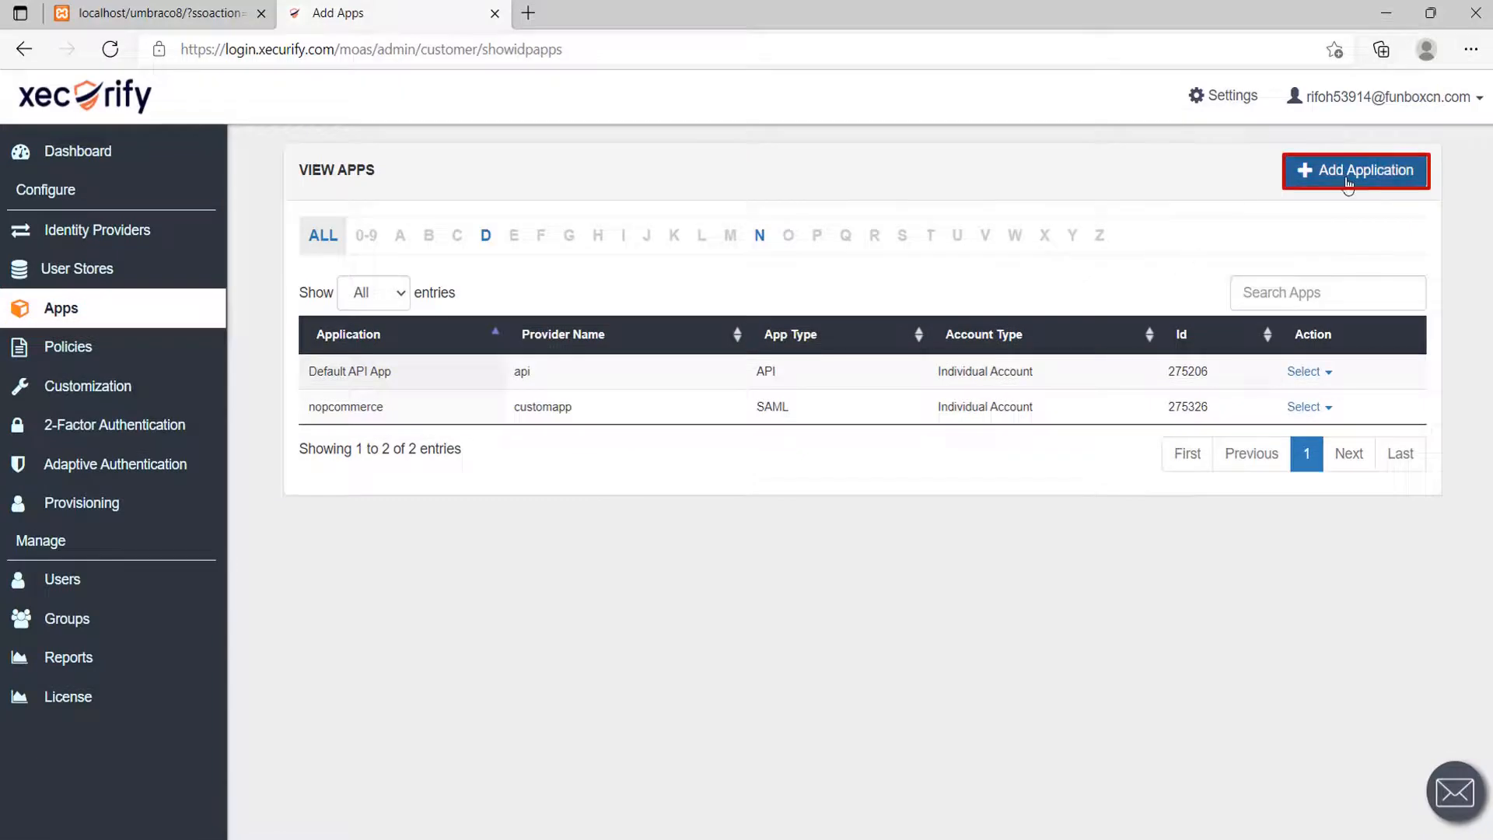
pyautogui.click(1355, 169)
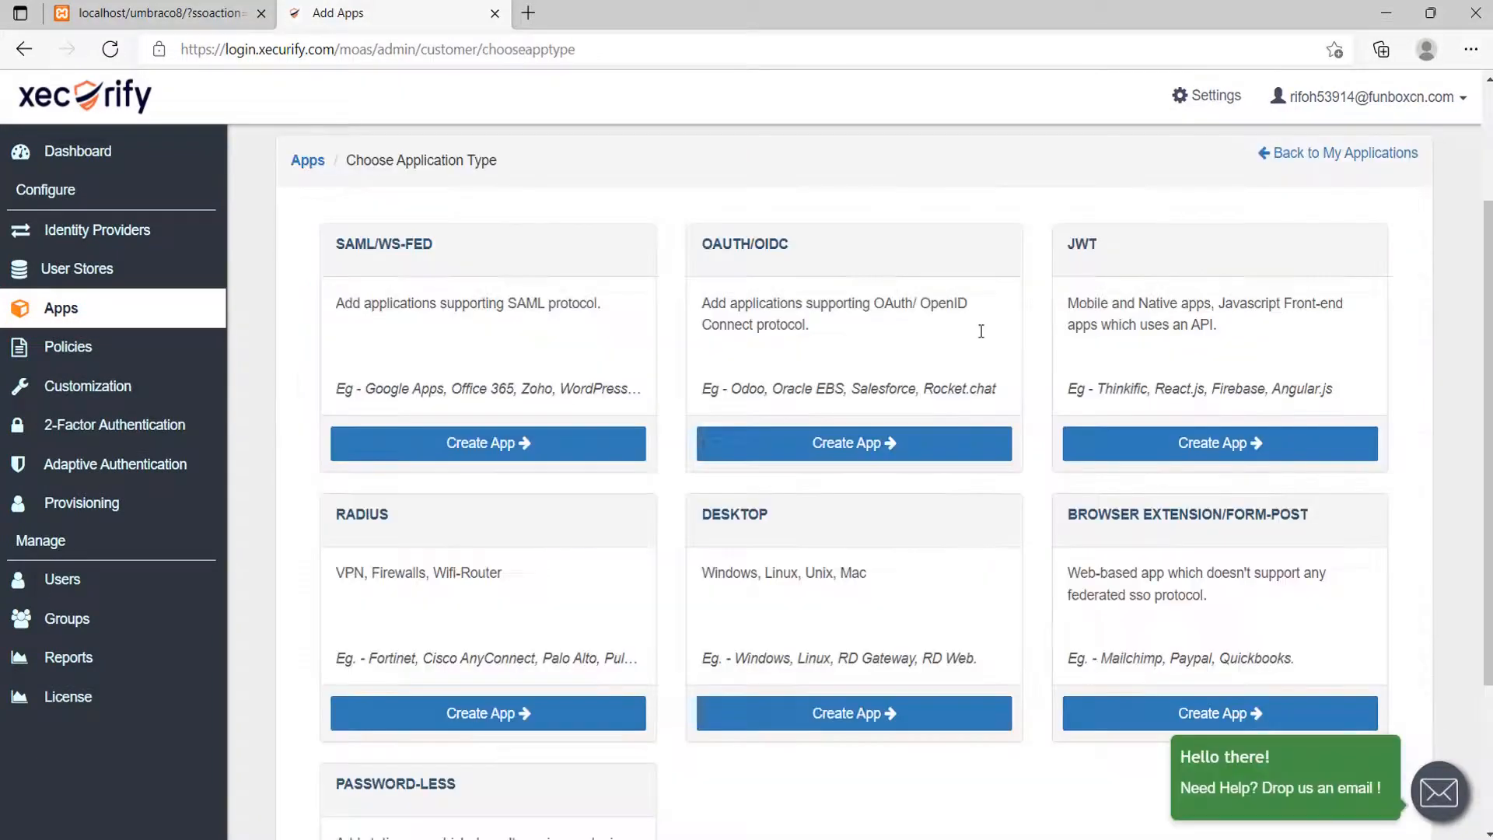
pyautogui.click(487, 443)
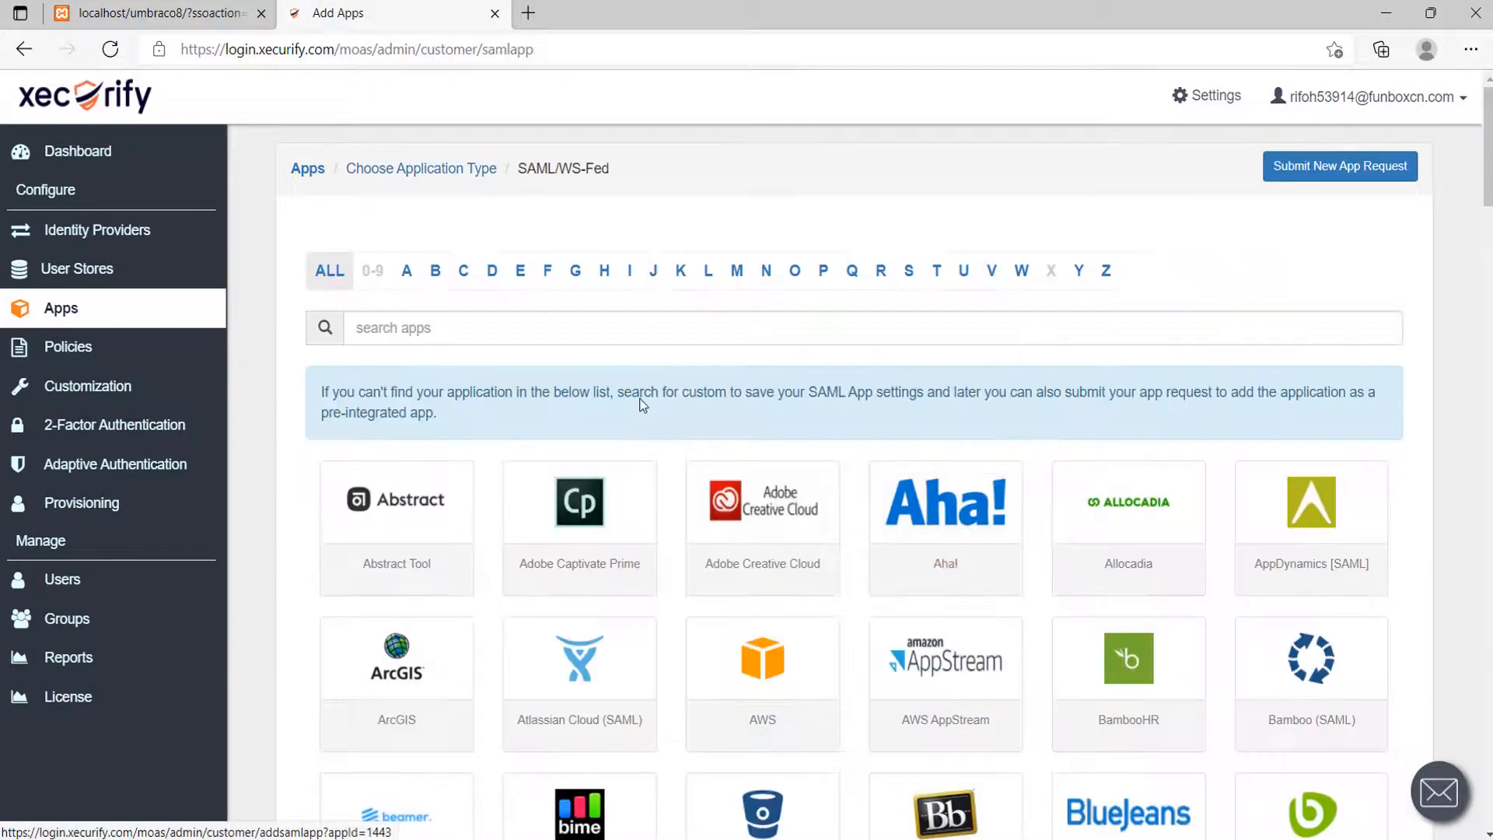
# Search 'custom' and choose the Custom SAML App template, ready to name the app
pyautogui.write('cust')
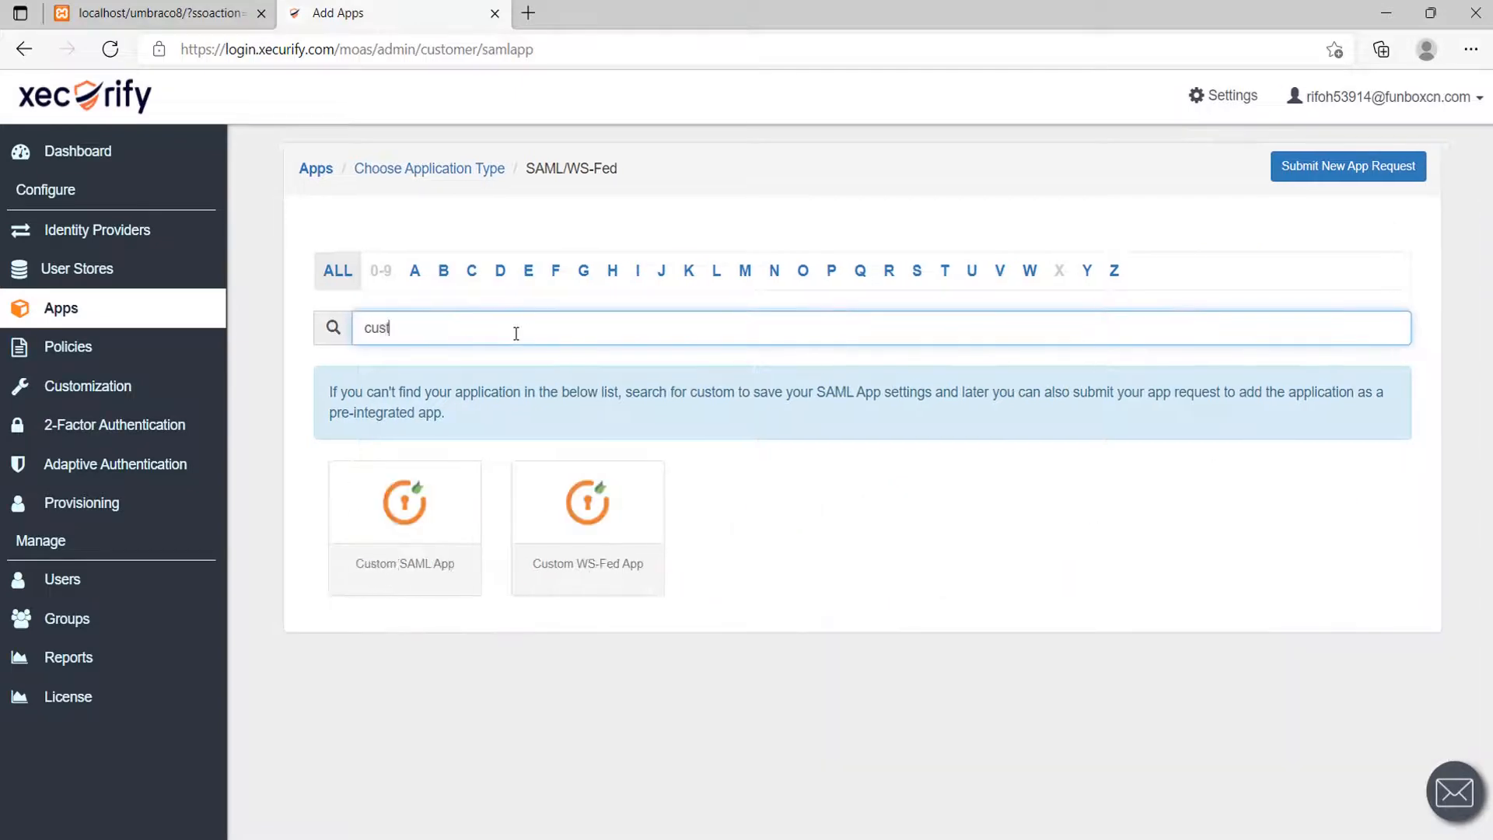
pyautogui.write('om')
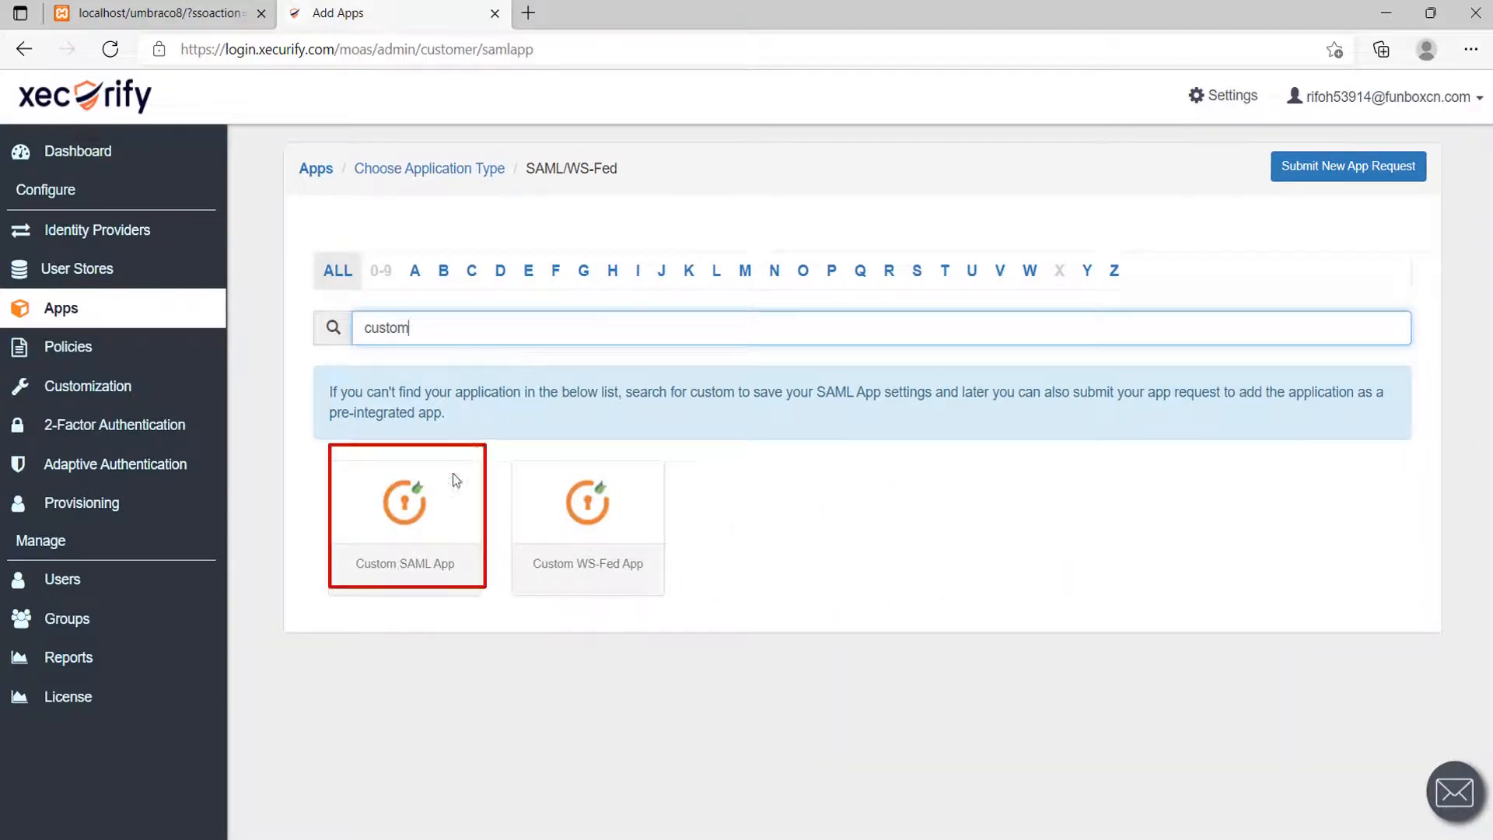
pyautogui.click(406, 503)
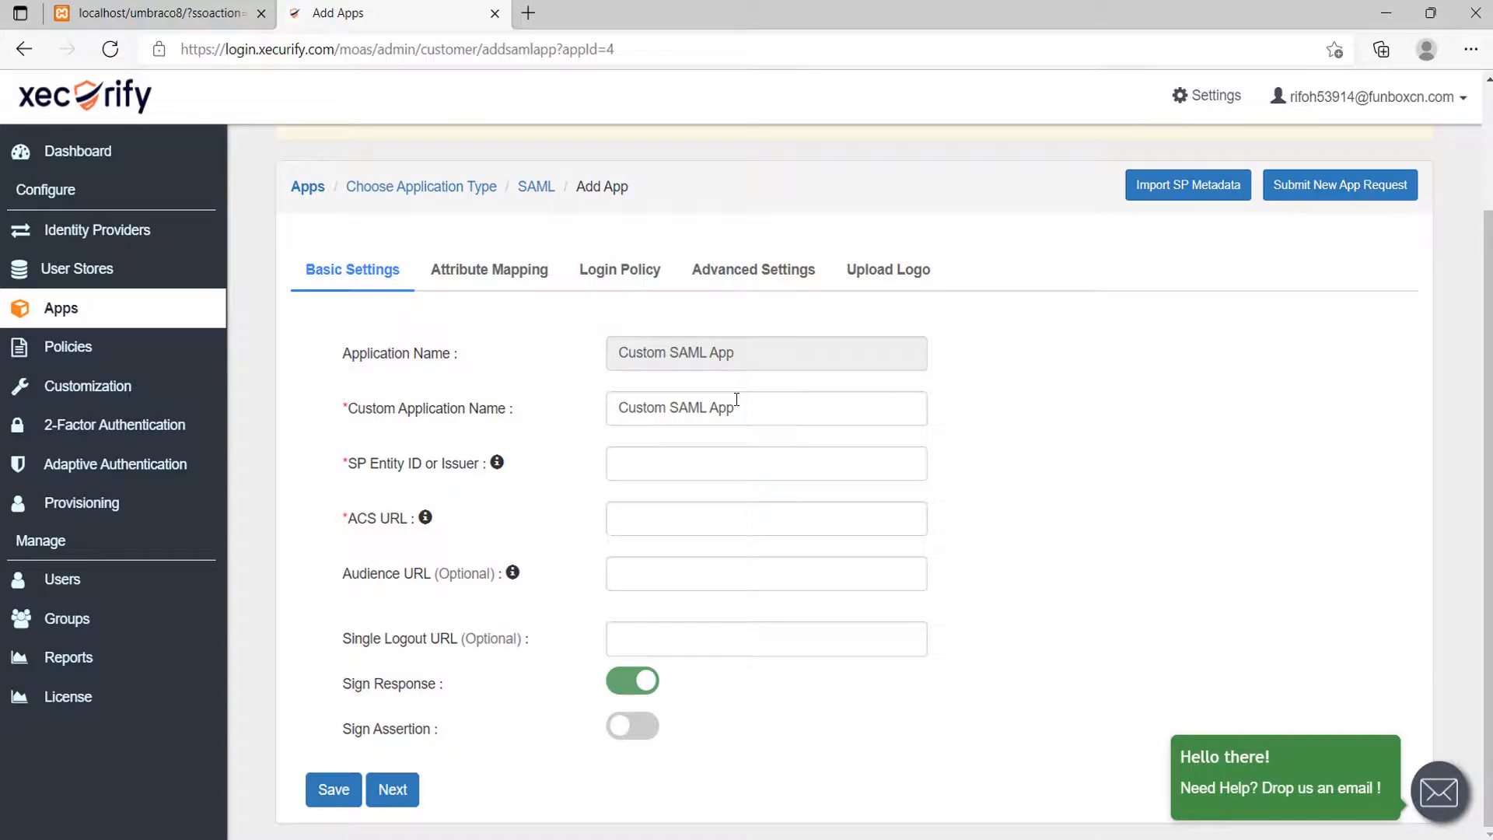
pyautogui.click(152, 14)
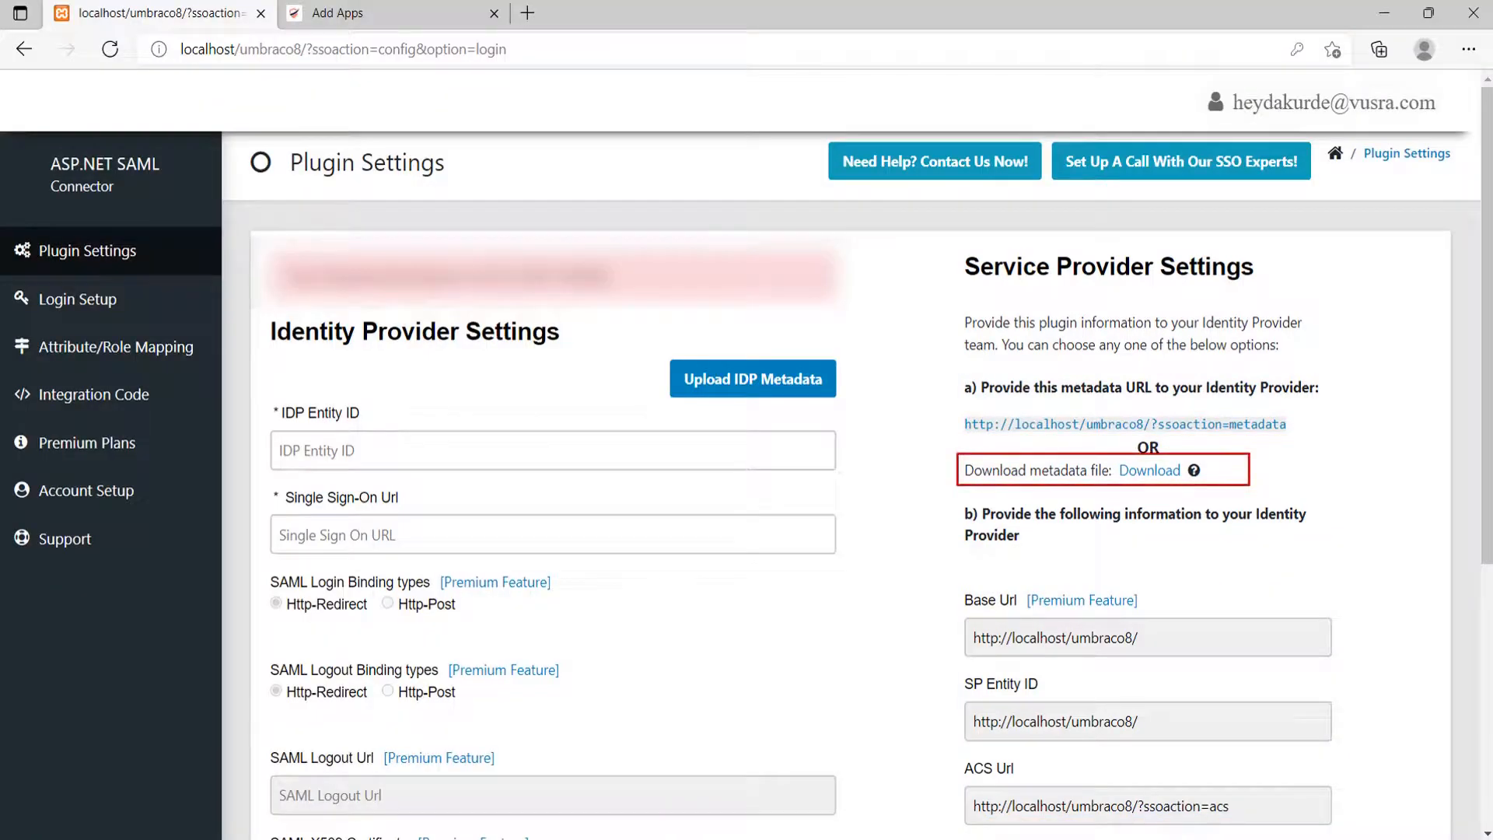
# Download the service provider metadata file from the connector's plugin settings
pyautogui.scroll(-3)
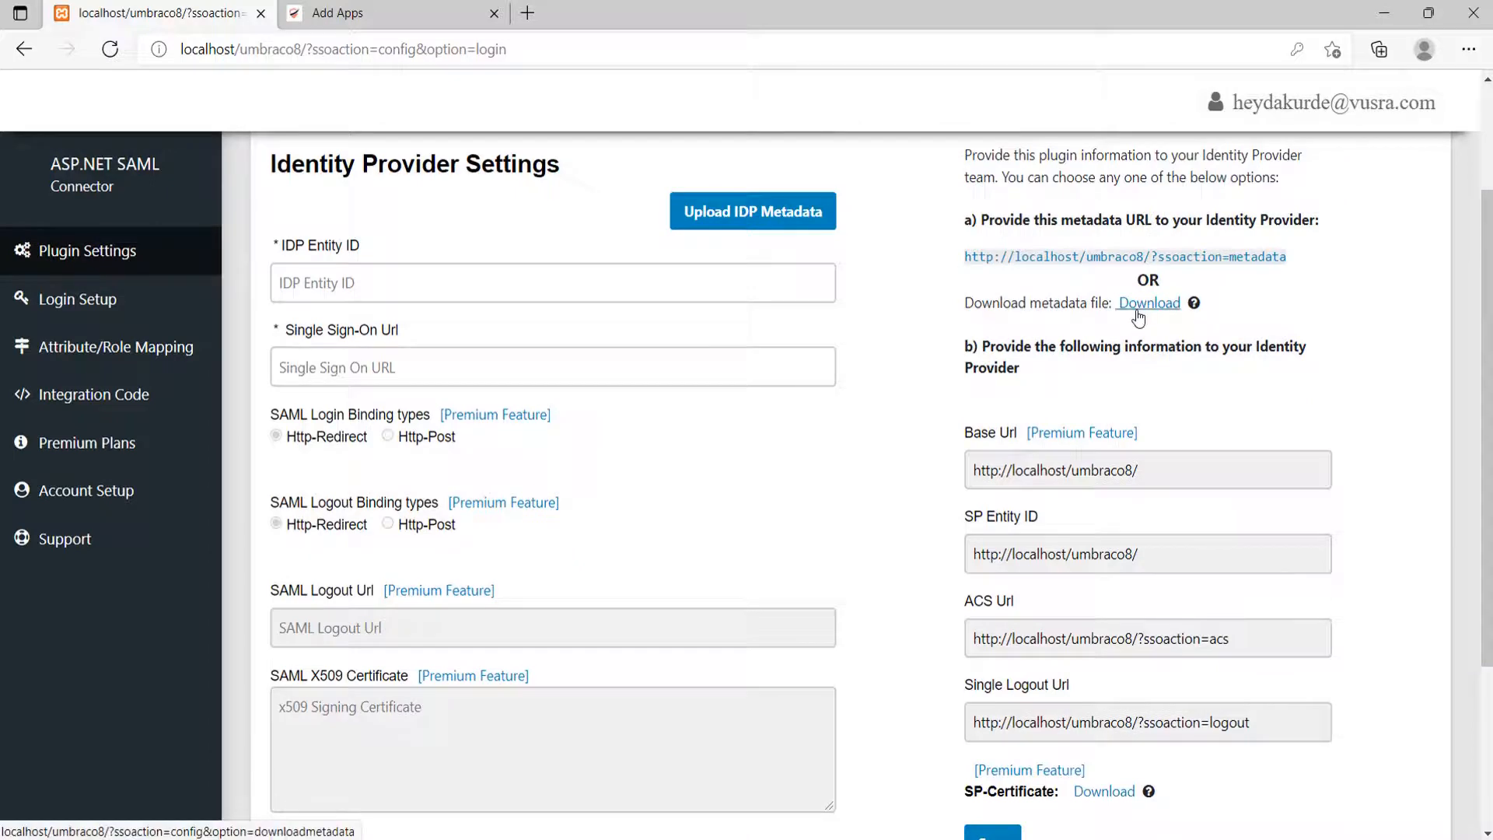
pyautogui.click(1150, 303)
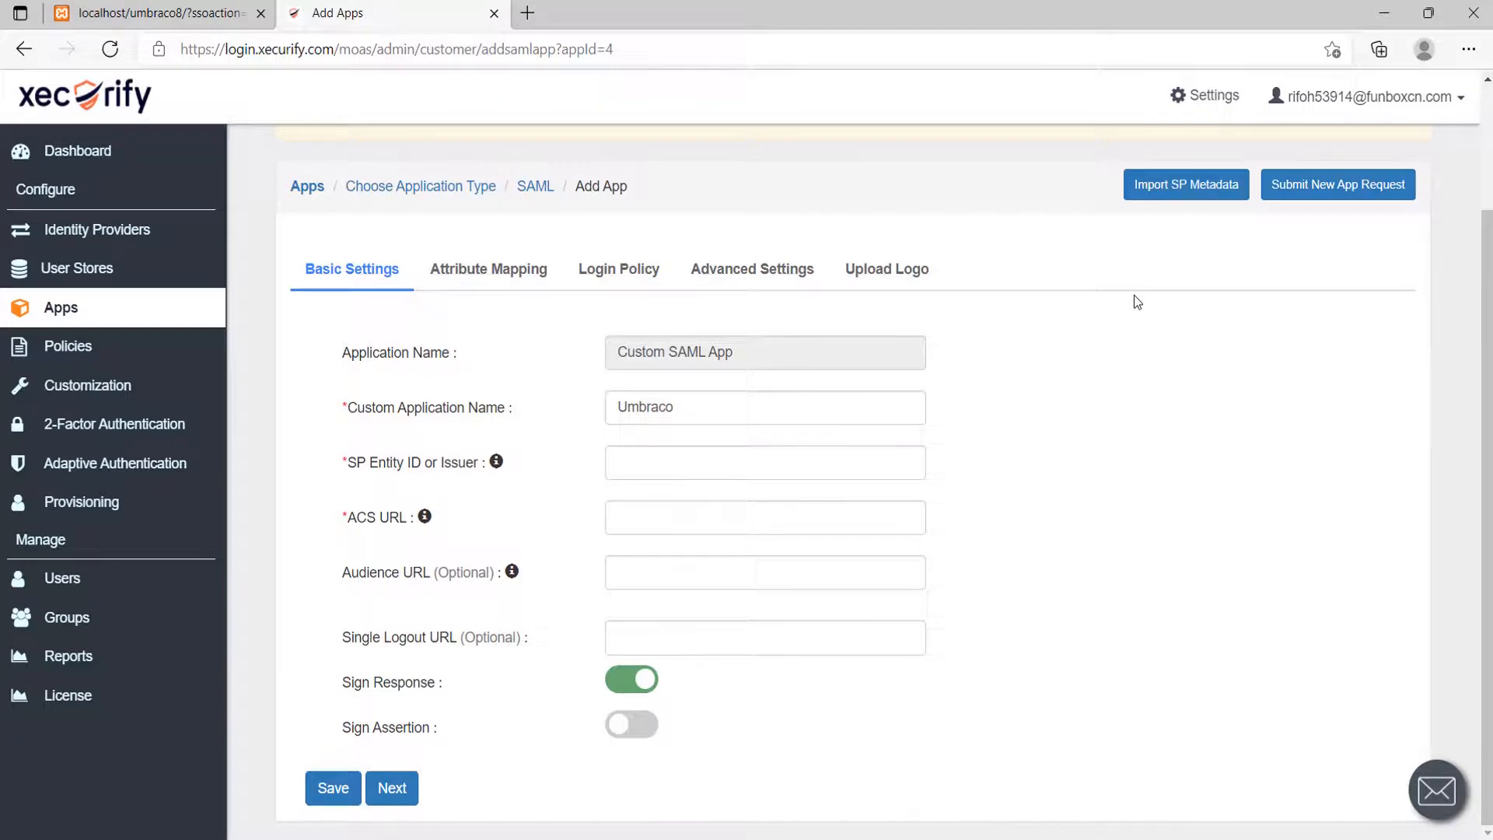
pyautogui.moveTo(1186, 185)
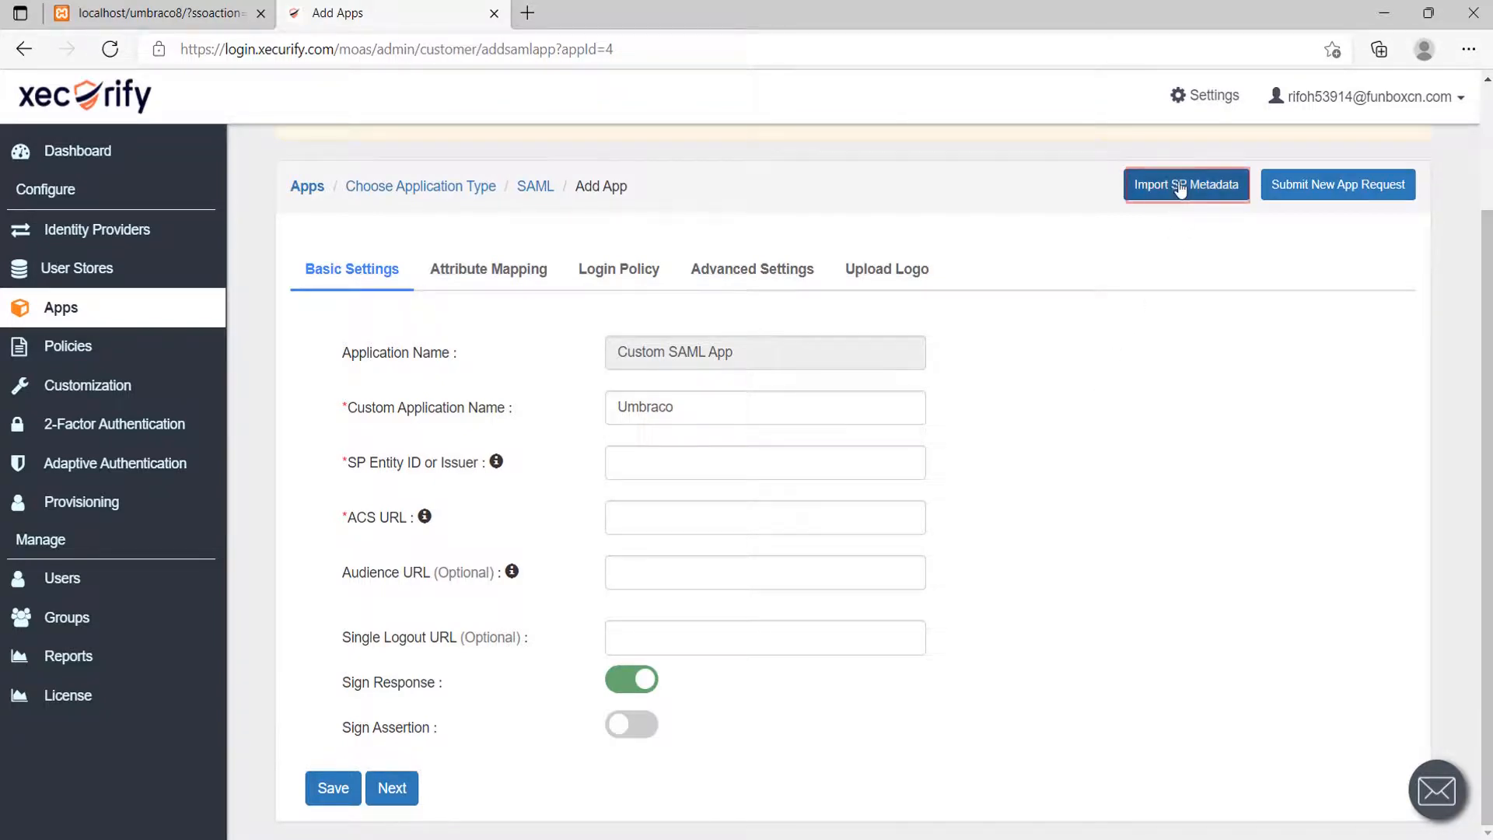
# Name the app Umbraco, import sp-metadata (1).xml to fill the SP fields, and save the app
pyautogui.click(1187, 185)
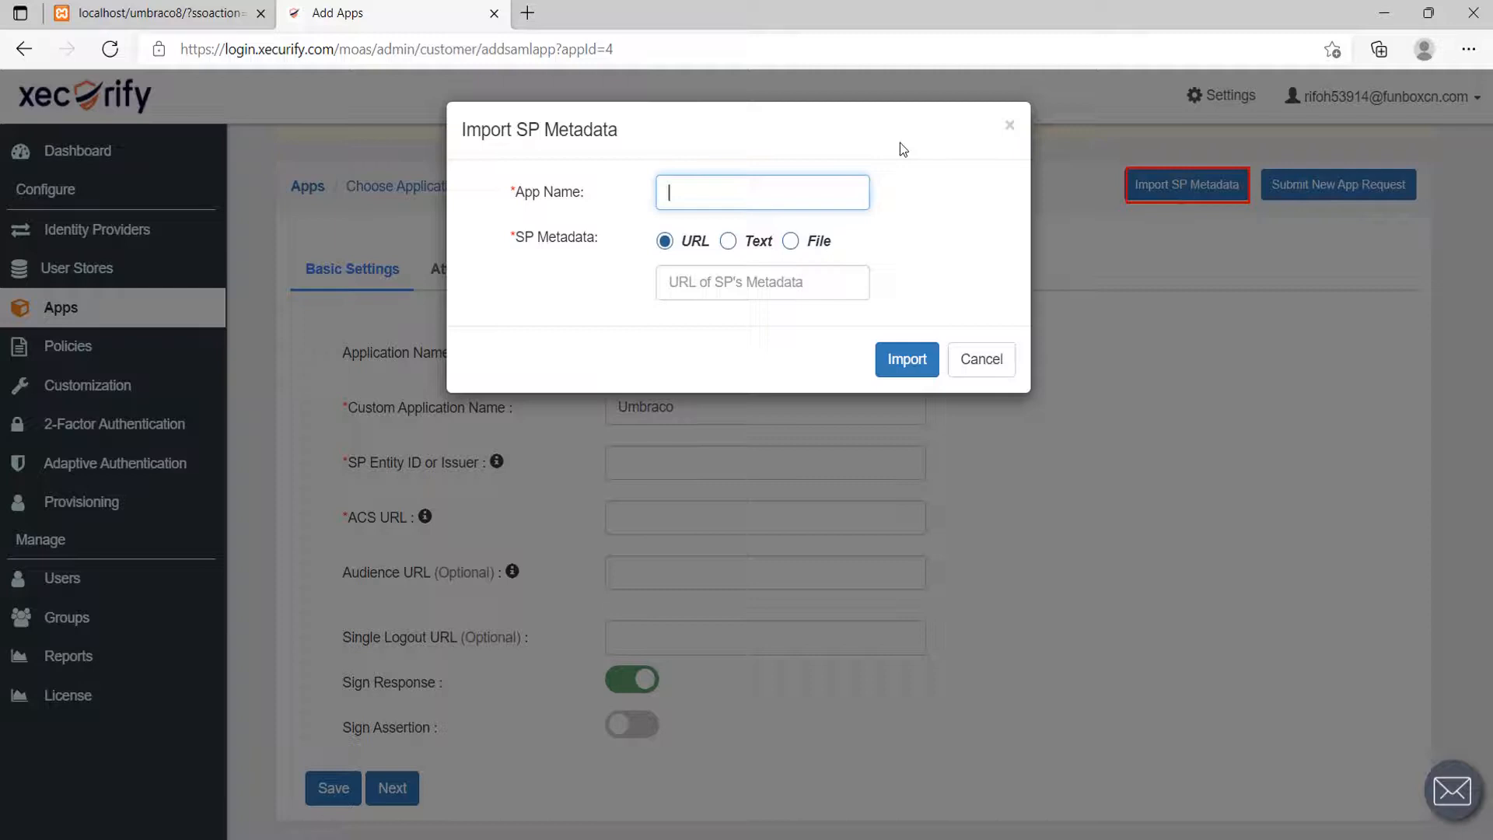
pyautogui.write('Umbraco')
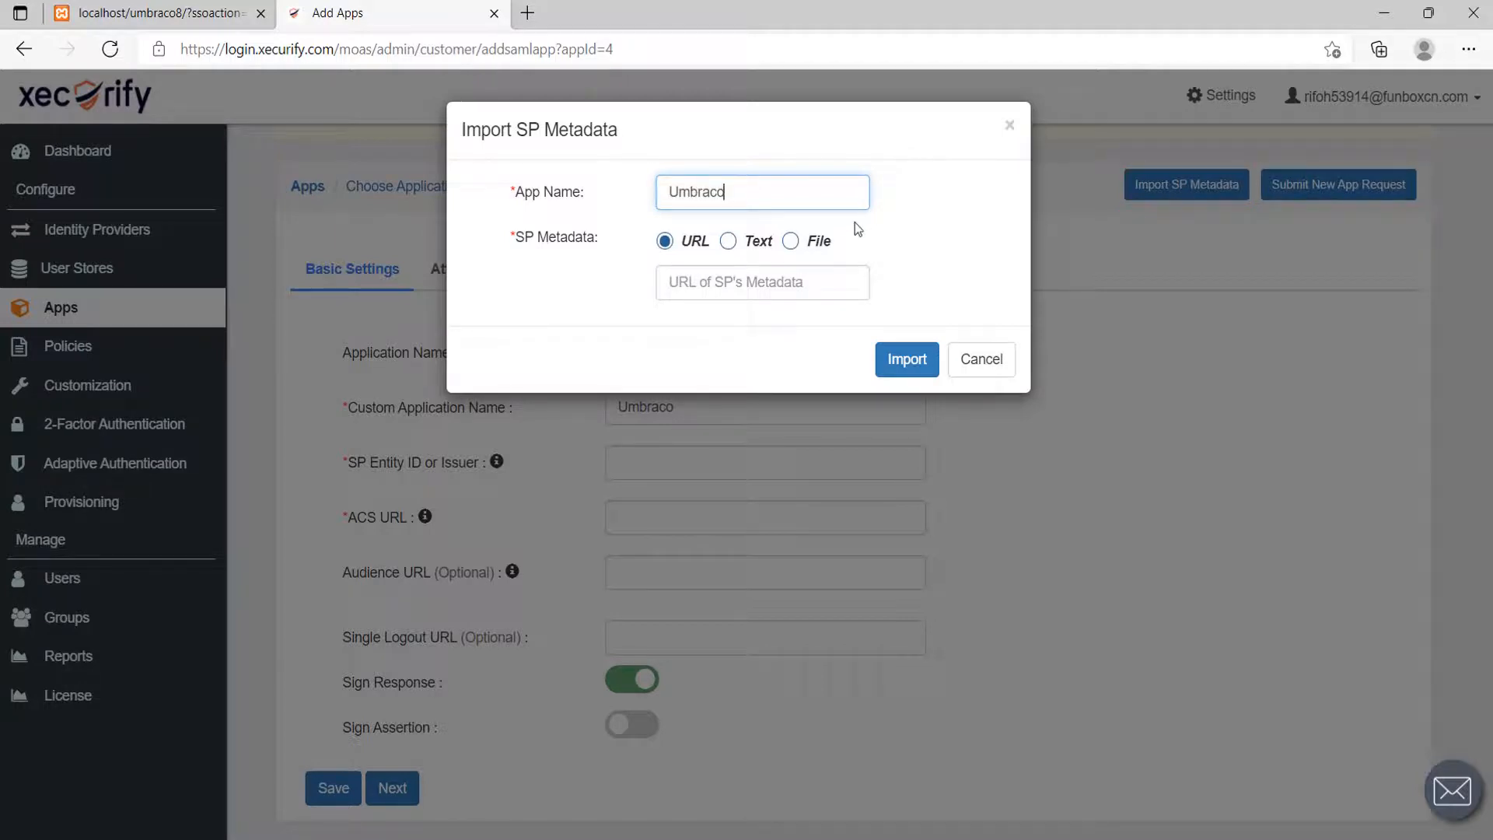
pyautogui.click(791, 241)
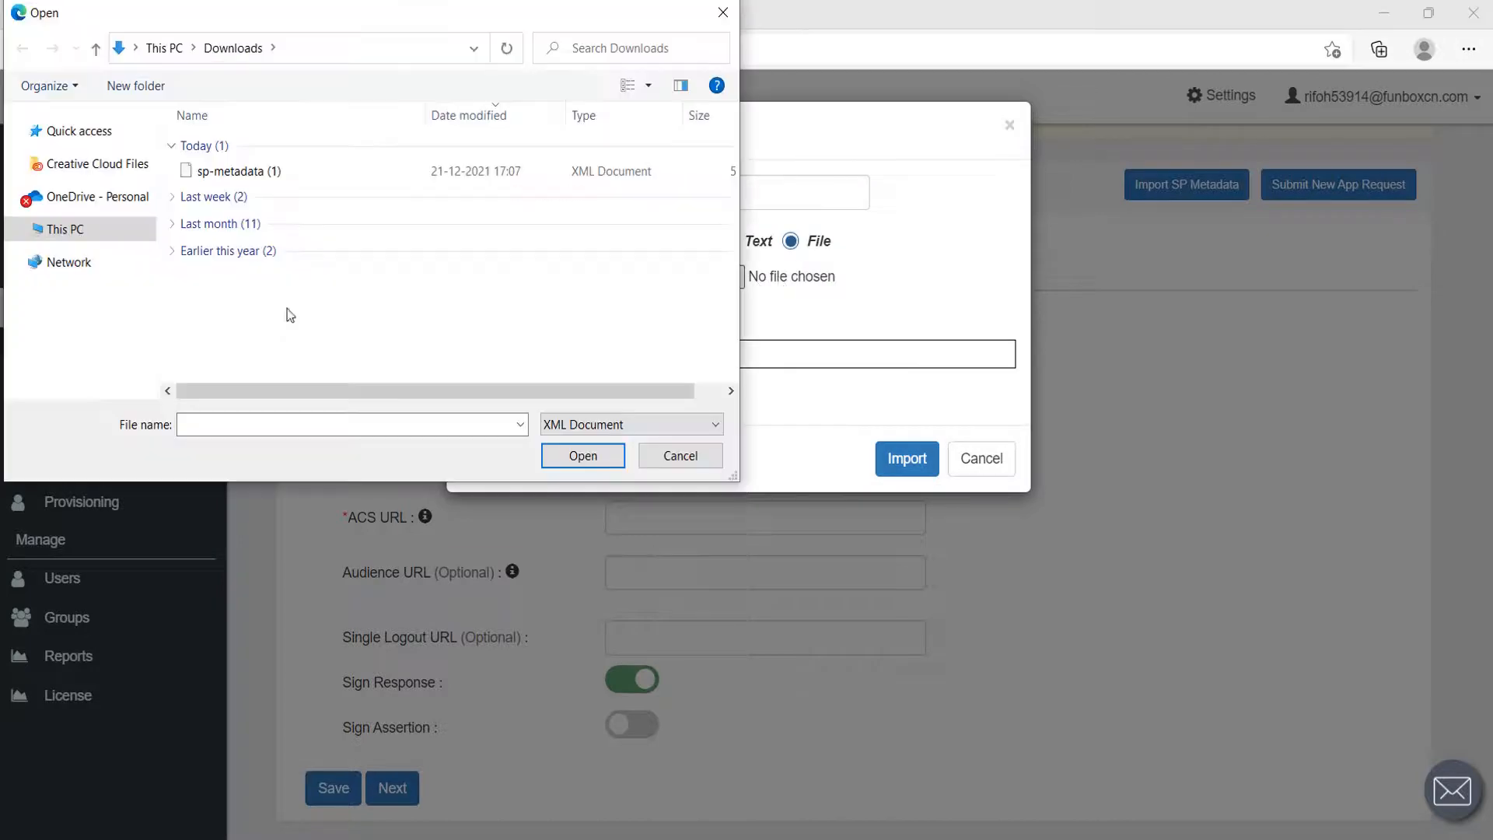
pyautogui.click(582, 456)
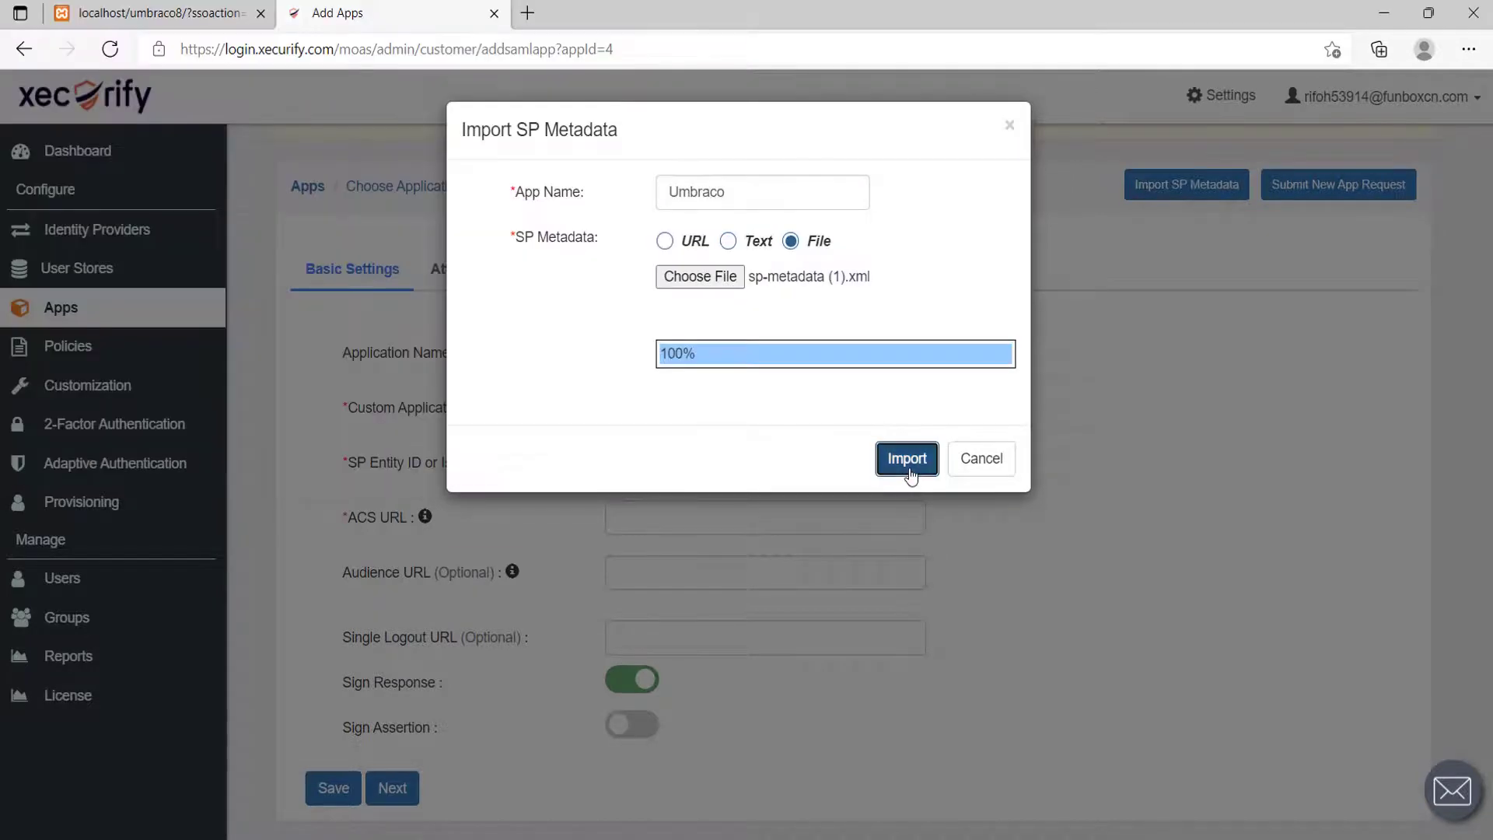
pyautogui.click(905, 457)
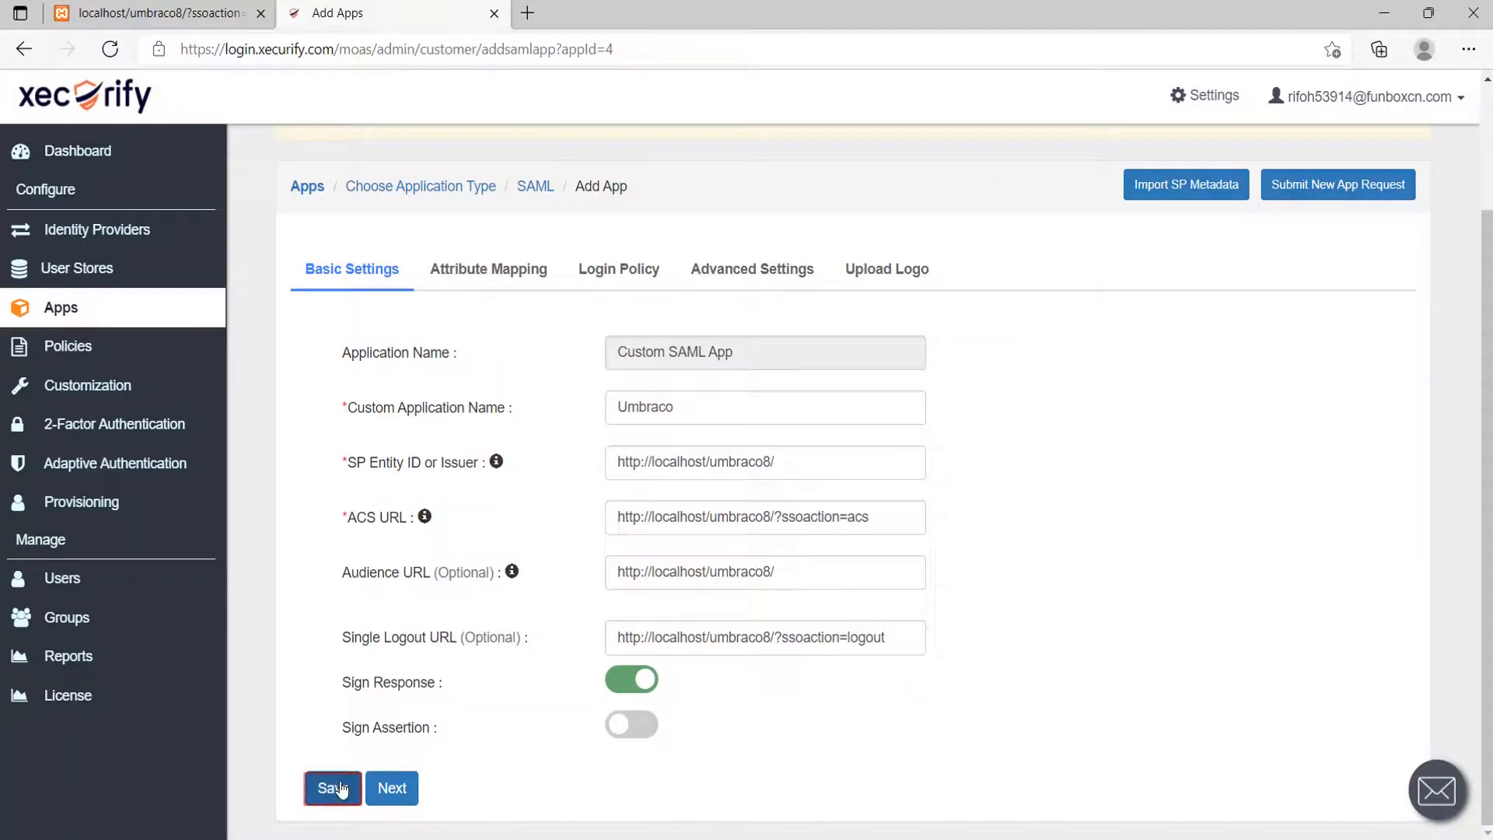
pyautogui.click(333, 787)
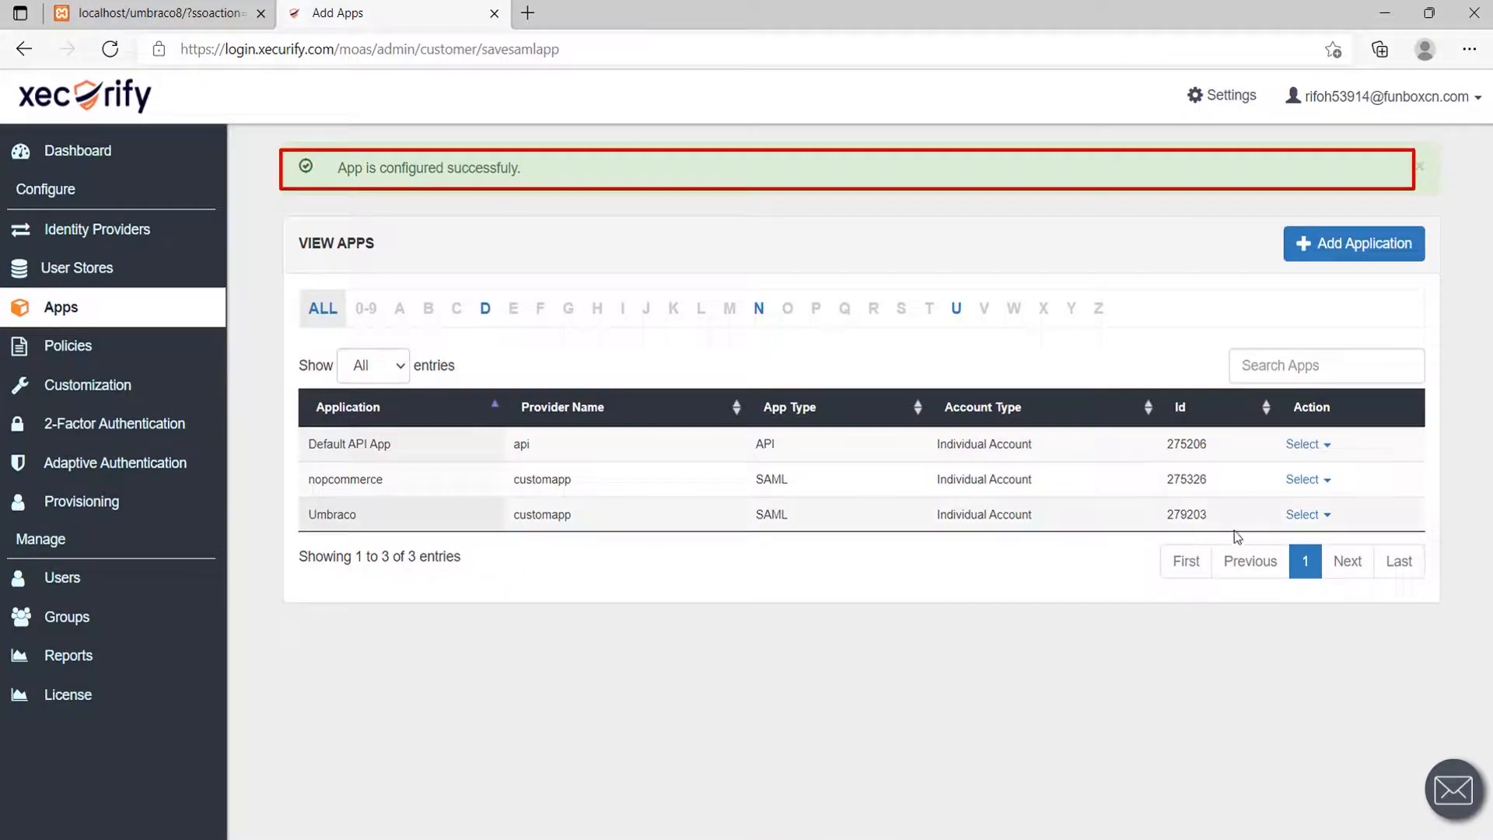
# Show the Umbraco app's IdP metadata details and download its metadata file Umbraco (1).xml
pyautogui.click(1309, 515)
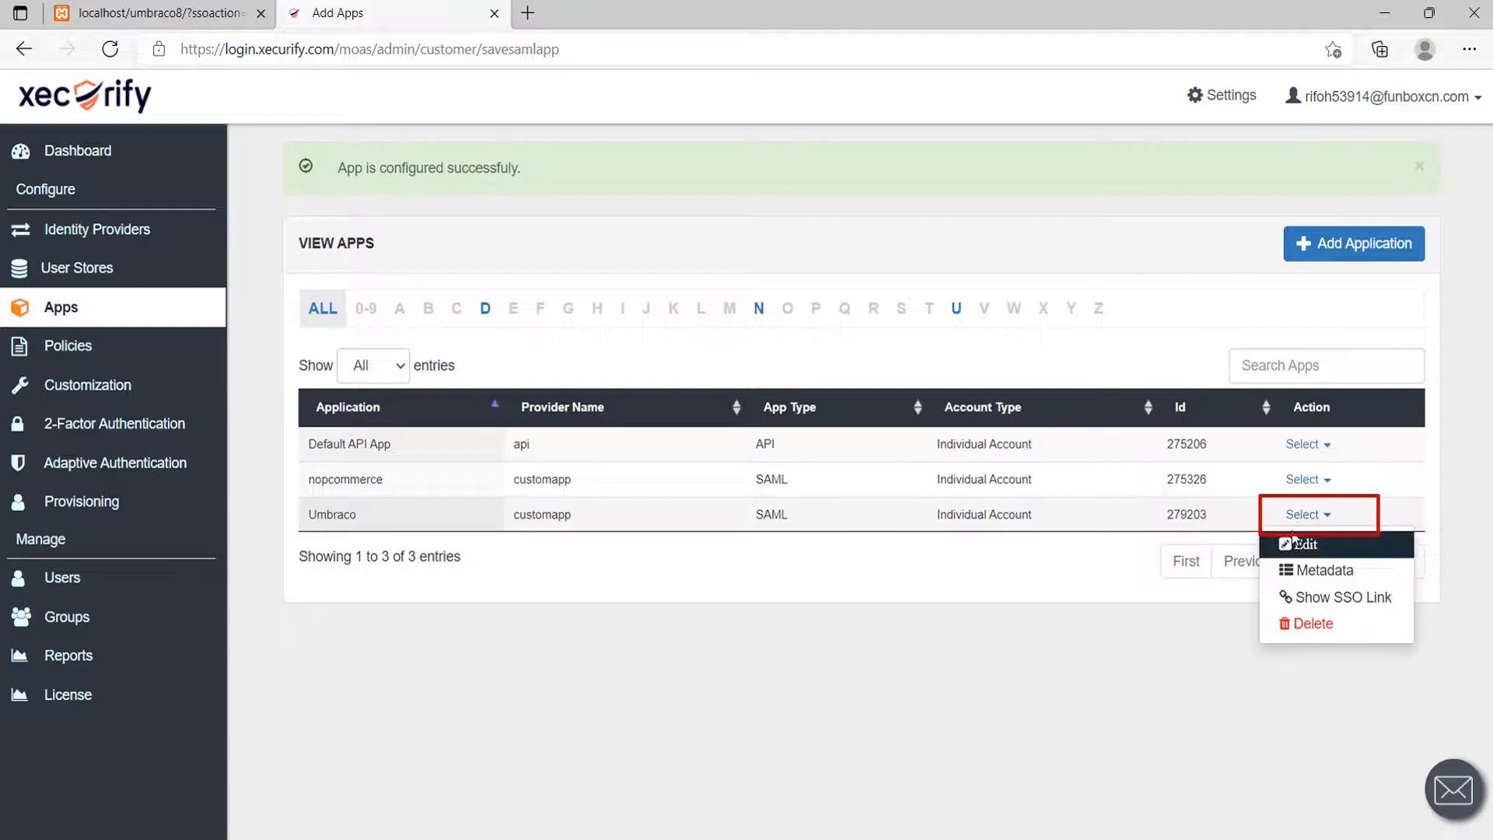
pyautogui.click(1324, 569)
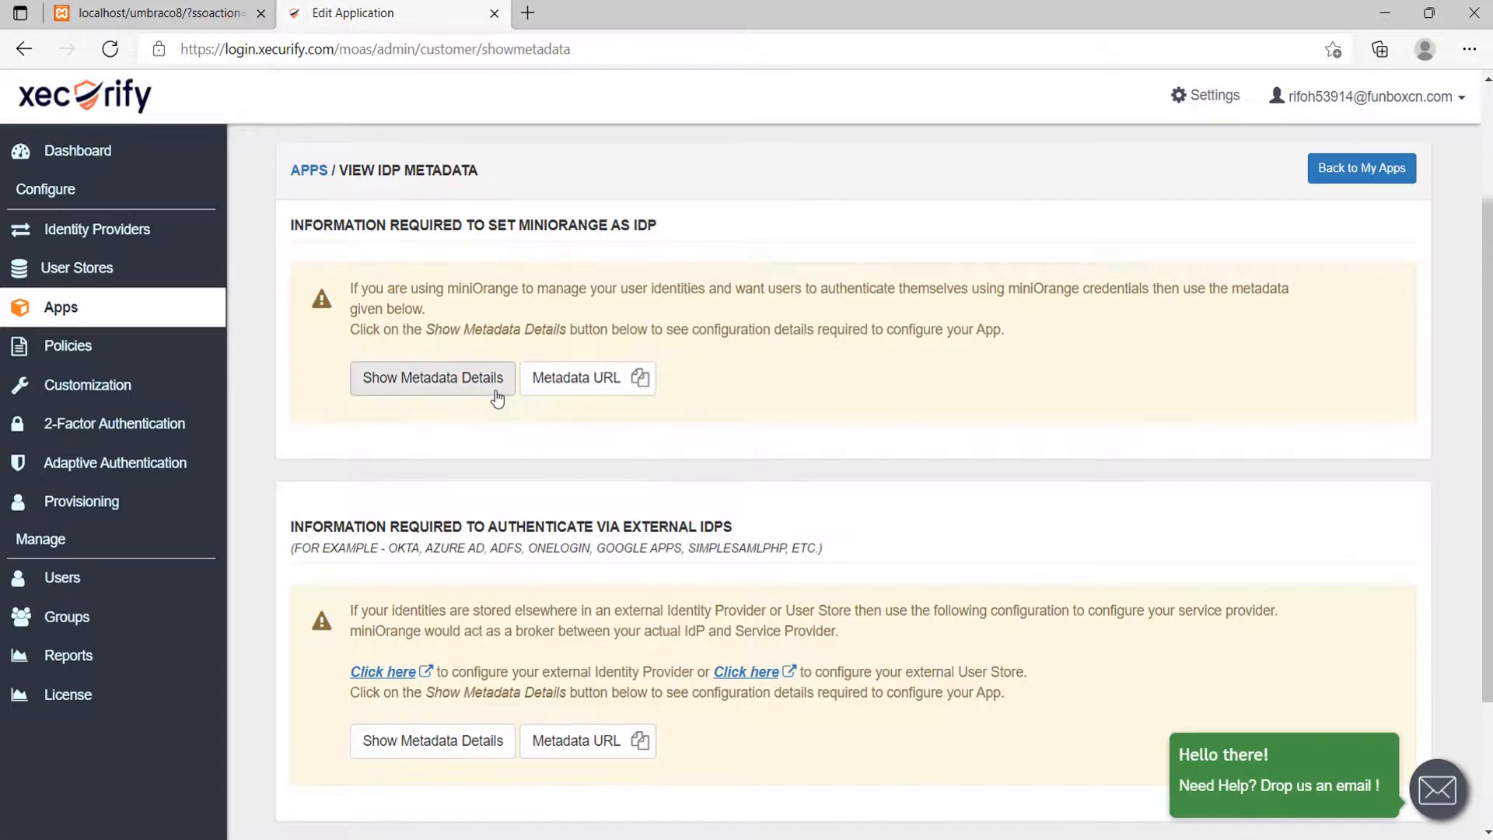
pyautogui.click(431, 378)
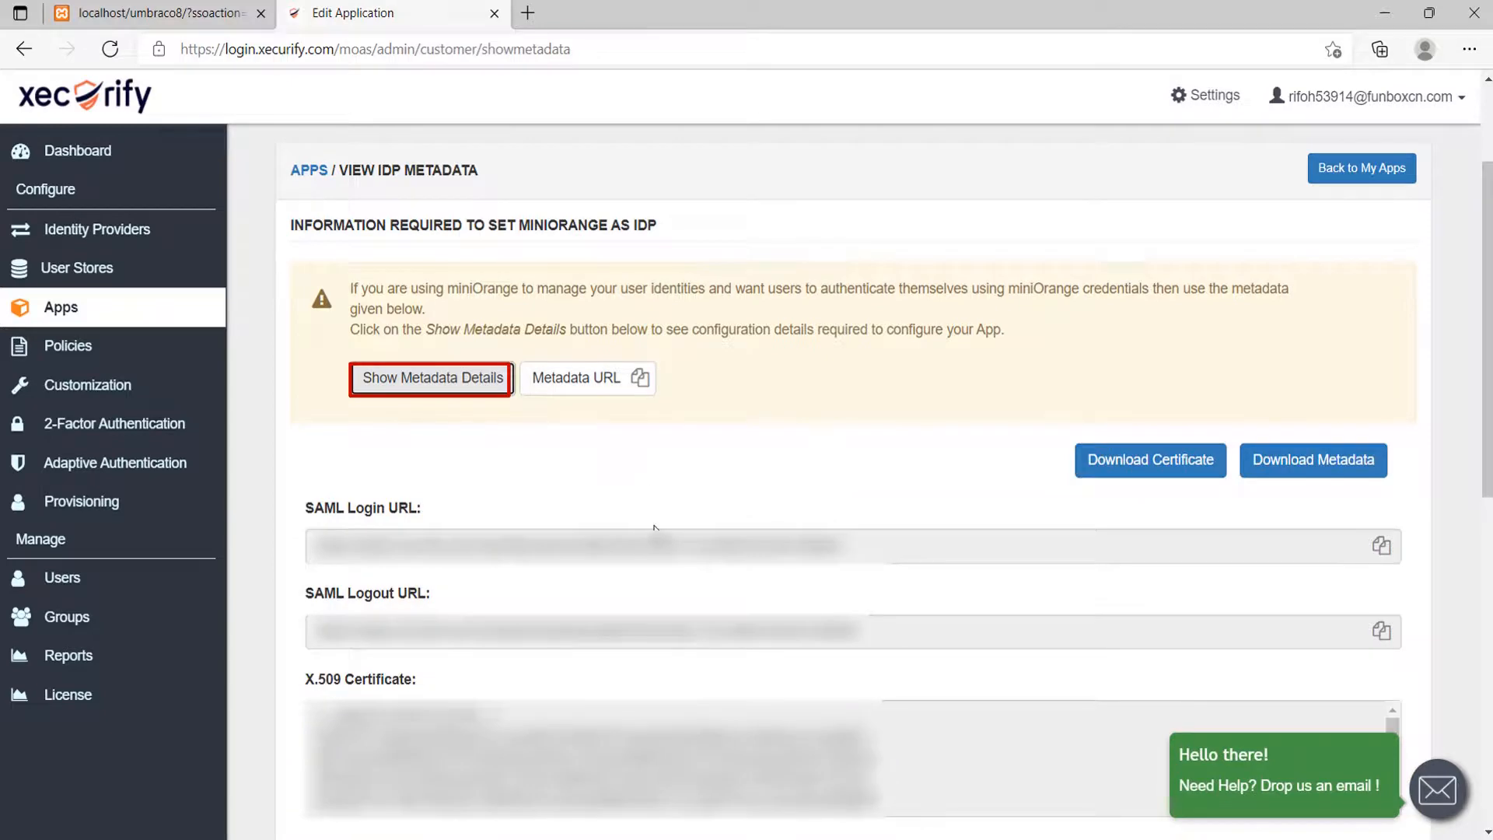
pyautogui.scroll(-3)
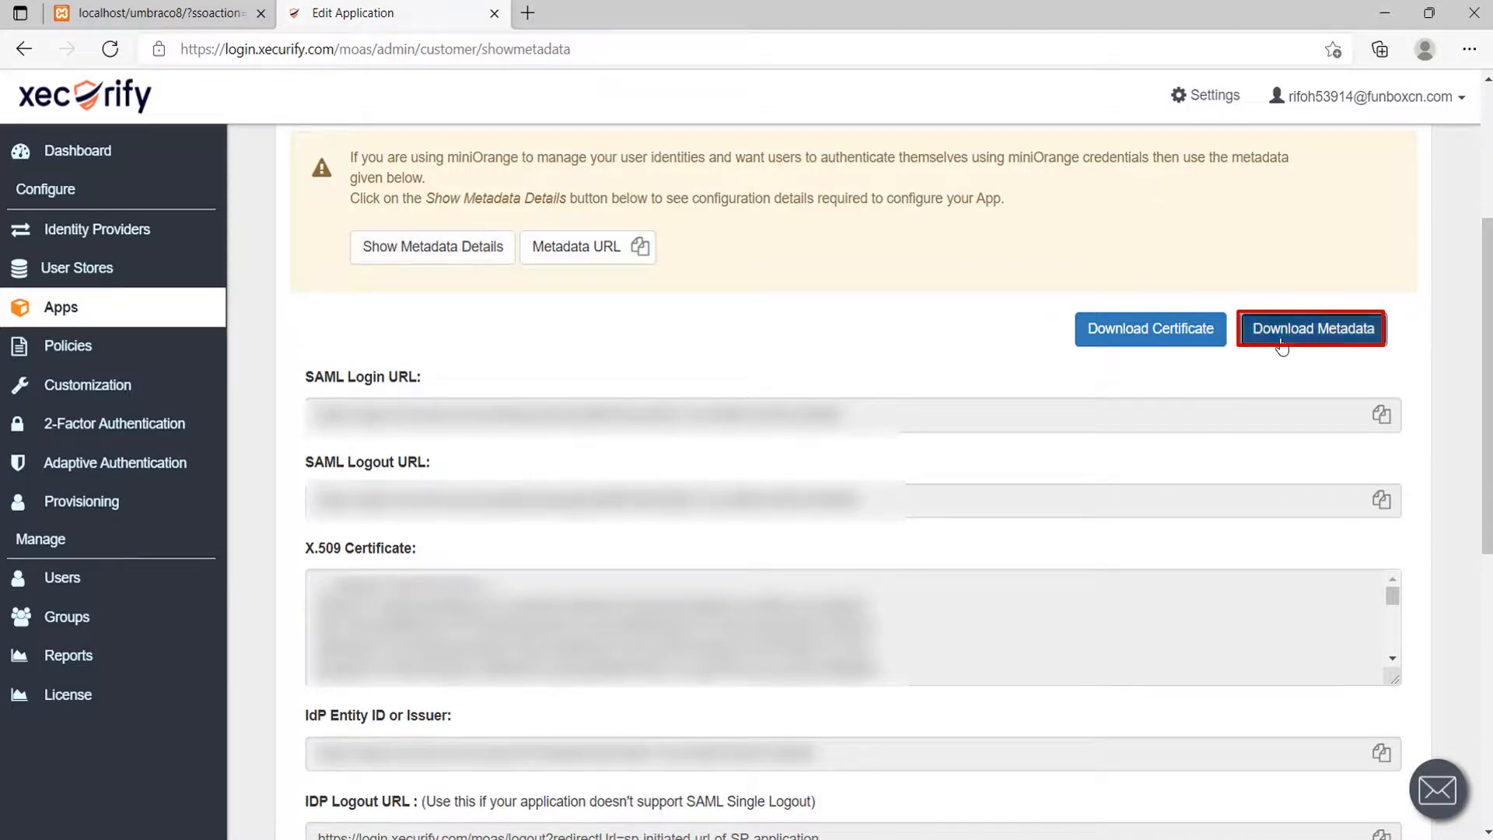
pyautogui.click(1313, 328)
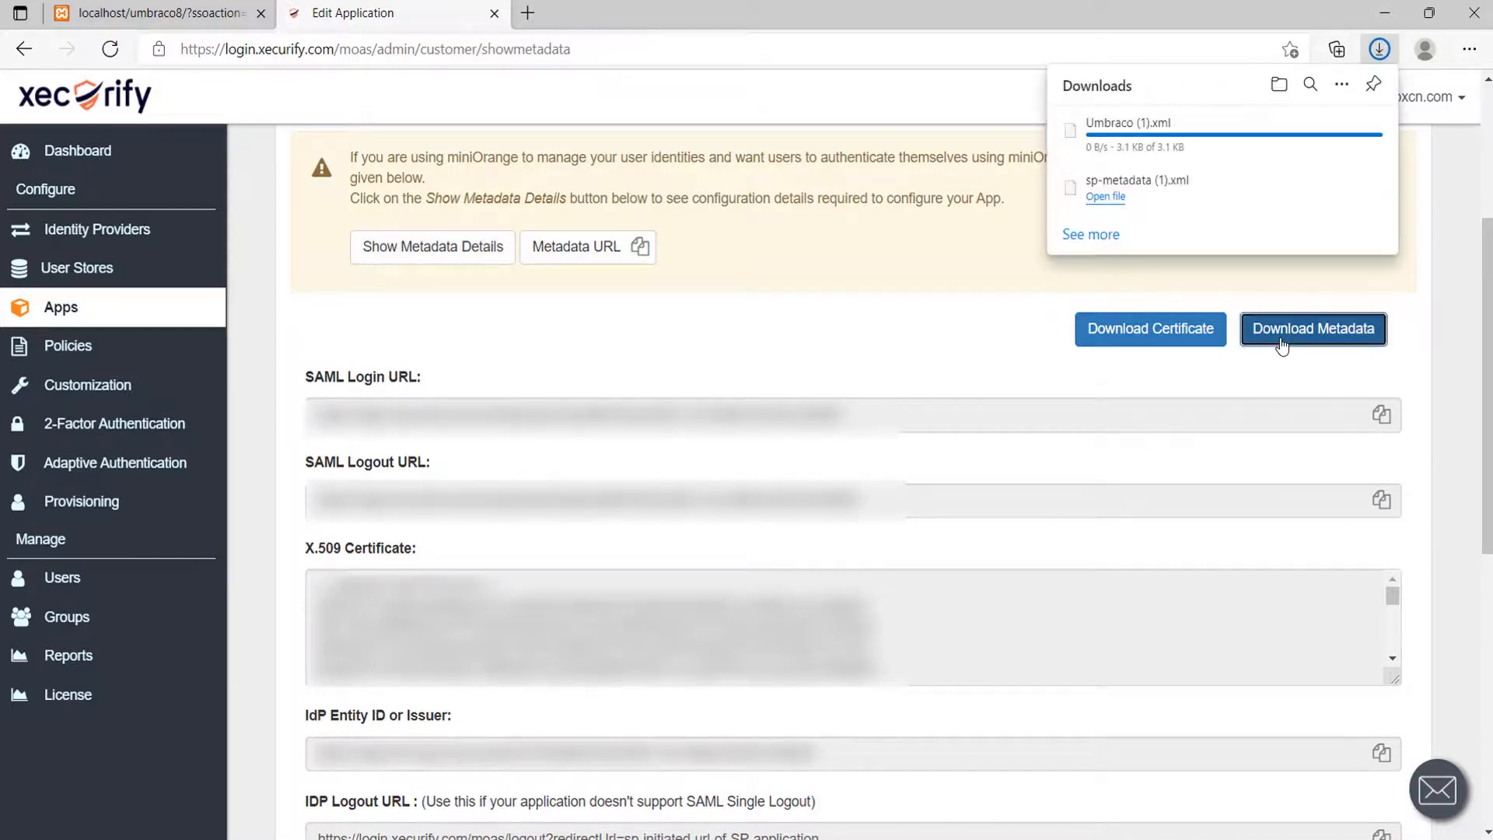
# Upload the Umbraco (1).xml IdP metadata file into the connector's identity provider settings
pyautogui.click(157, 12)
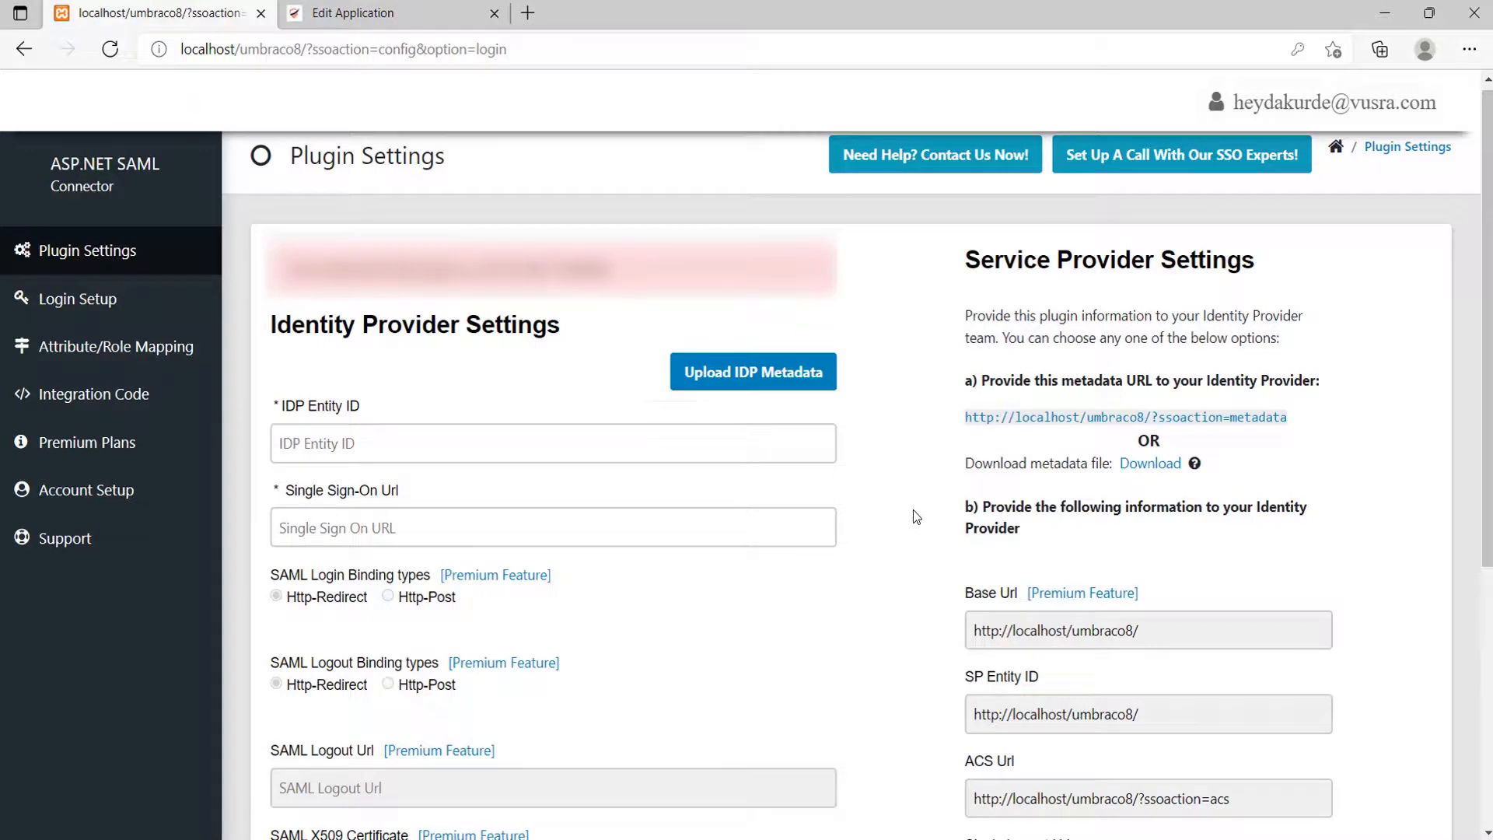
pyautogui.moveTo(753, 372)
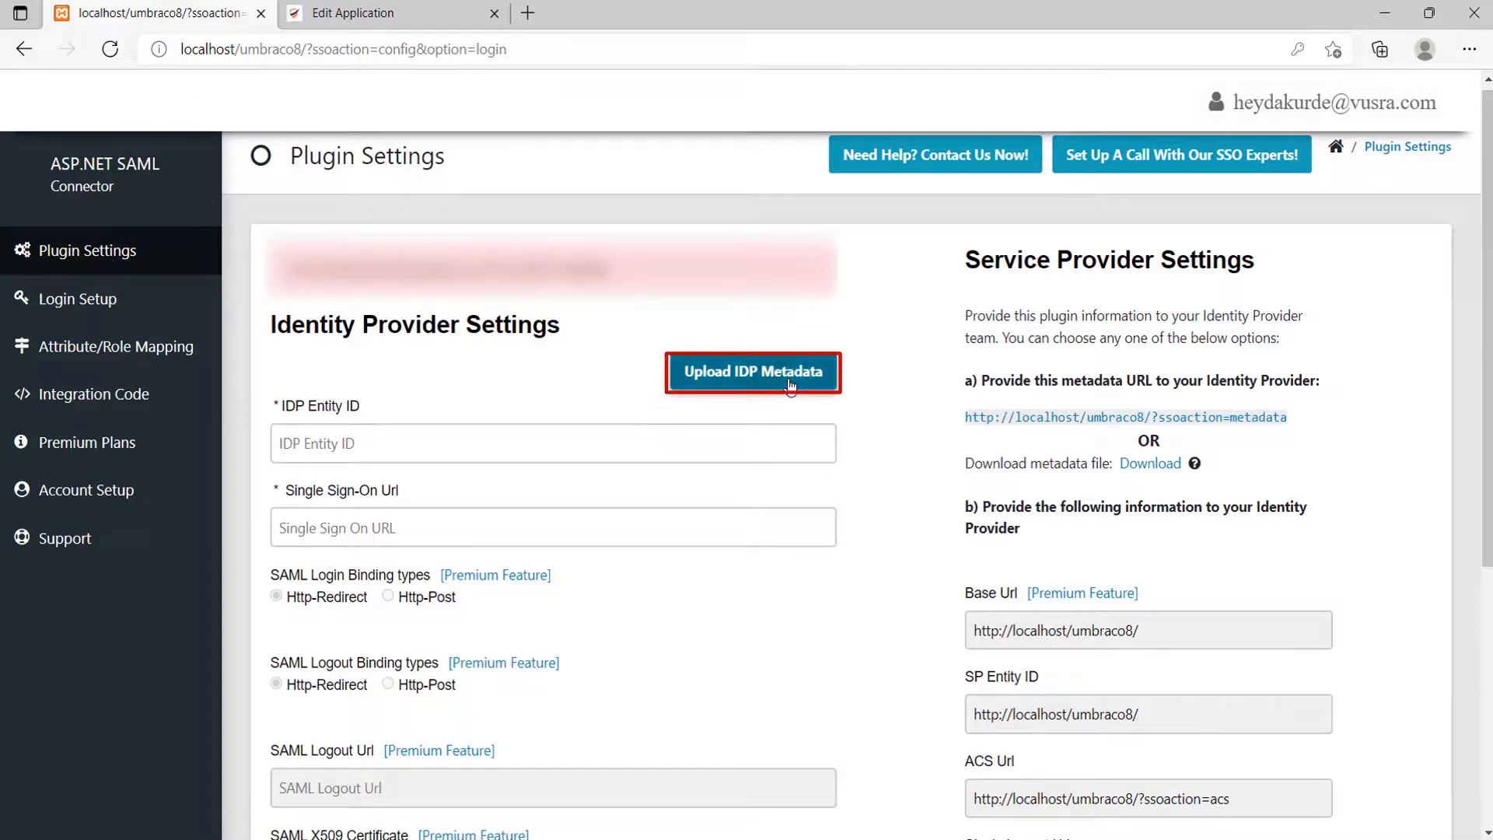
pyautogui.click(751, 372)
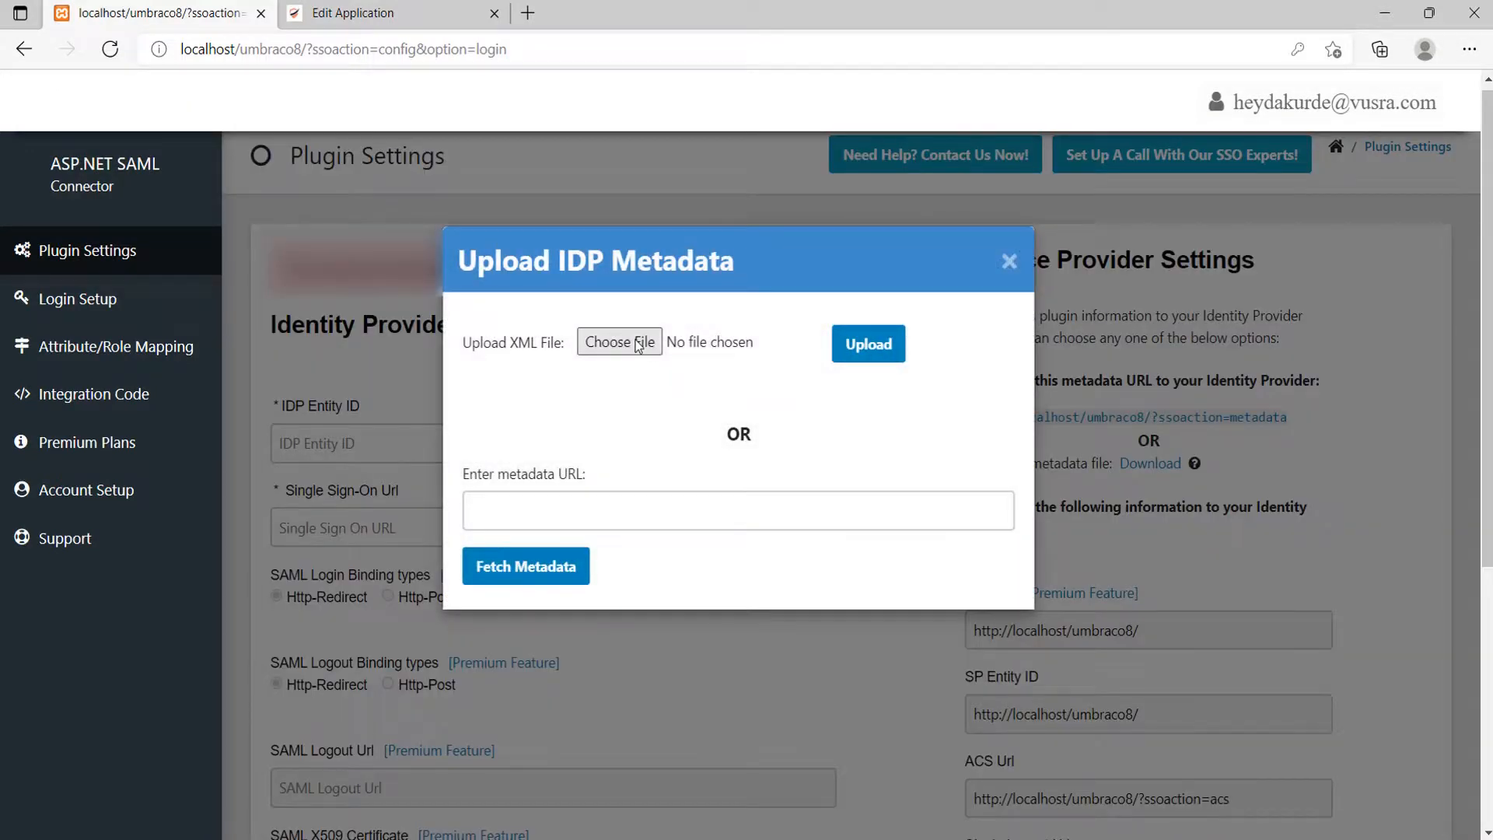
pyautogui.click(619, 342)
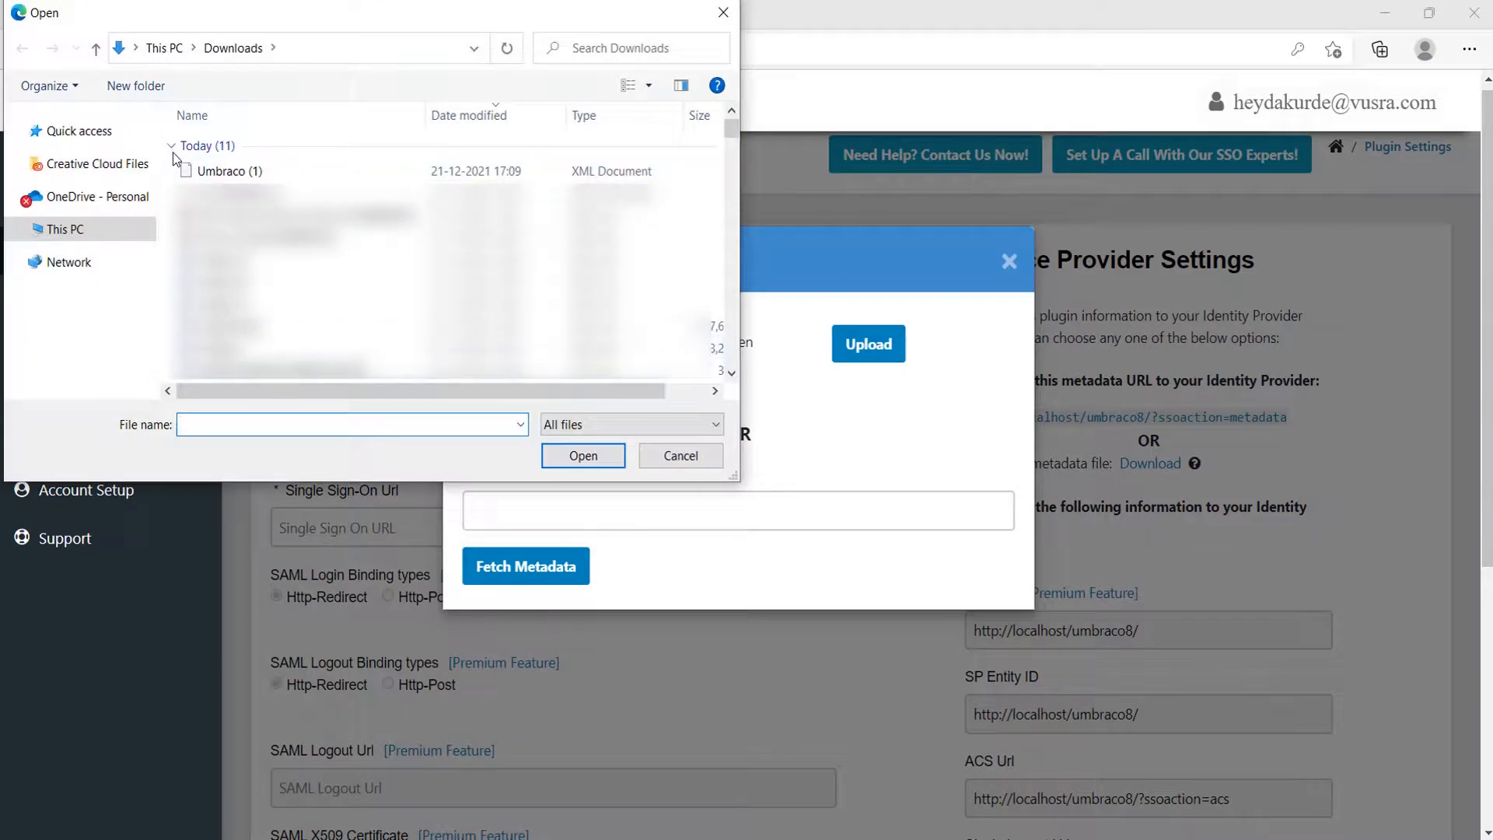
pyautogui.click(229, 171)
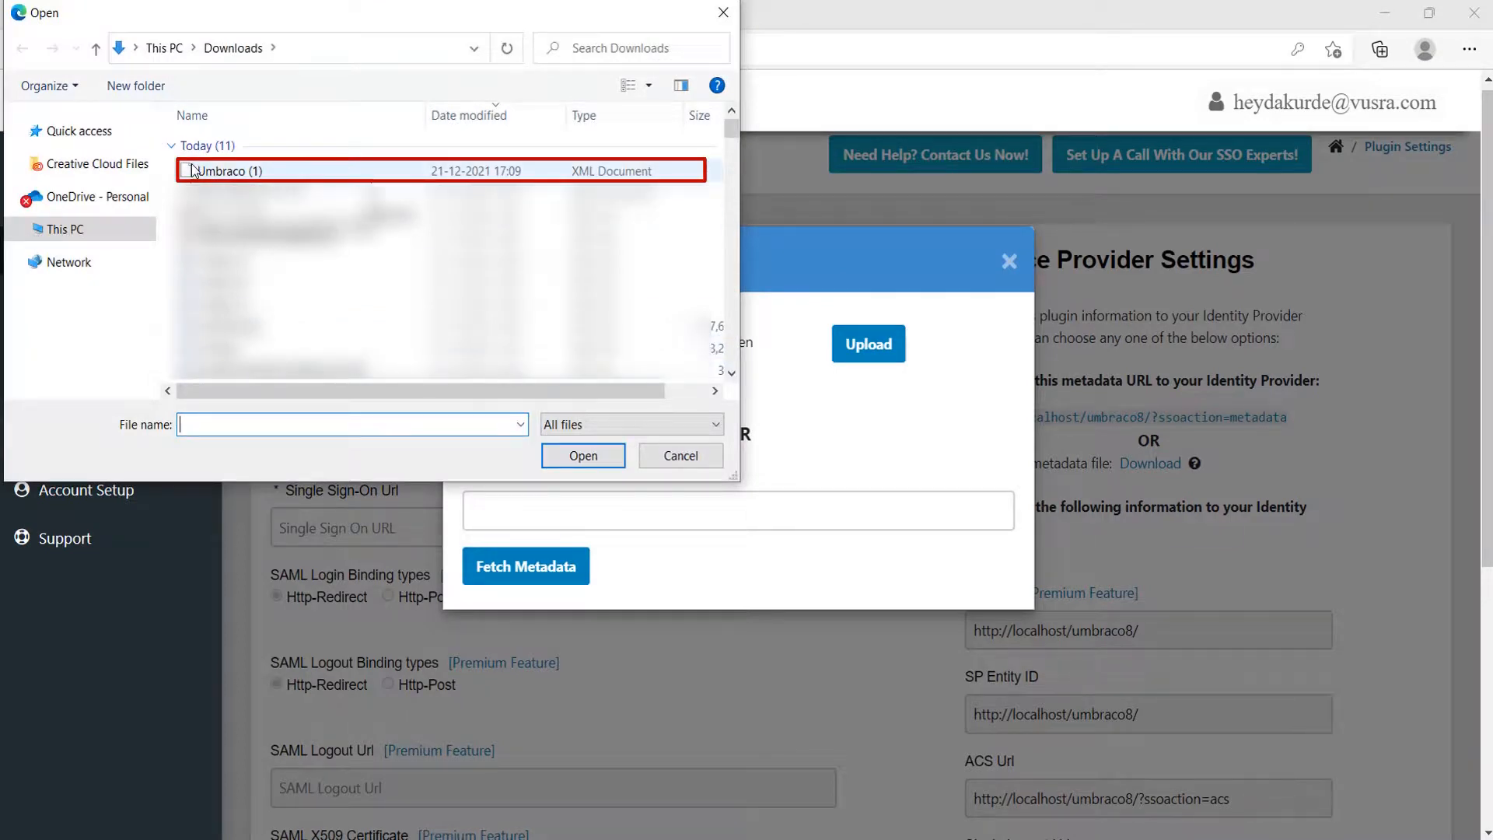
pyautogui.click(582, 456)
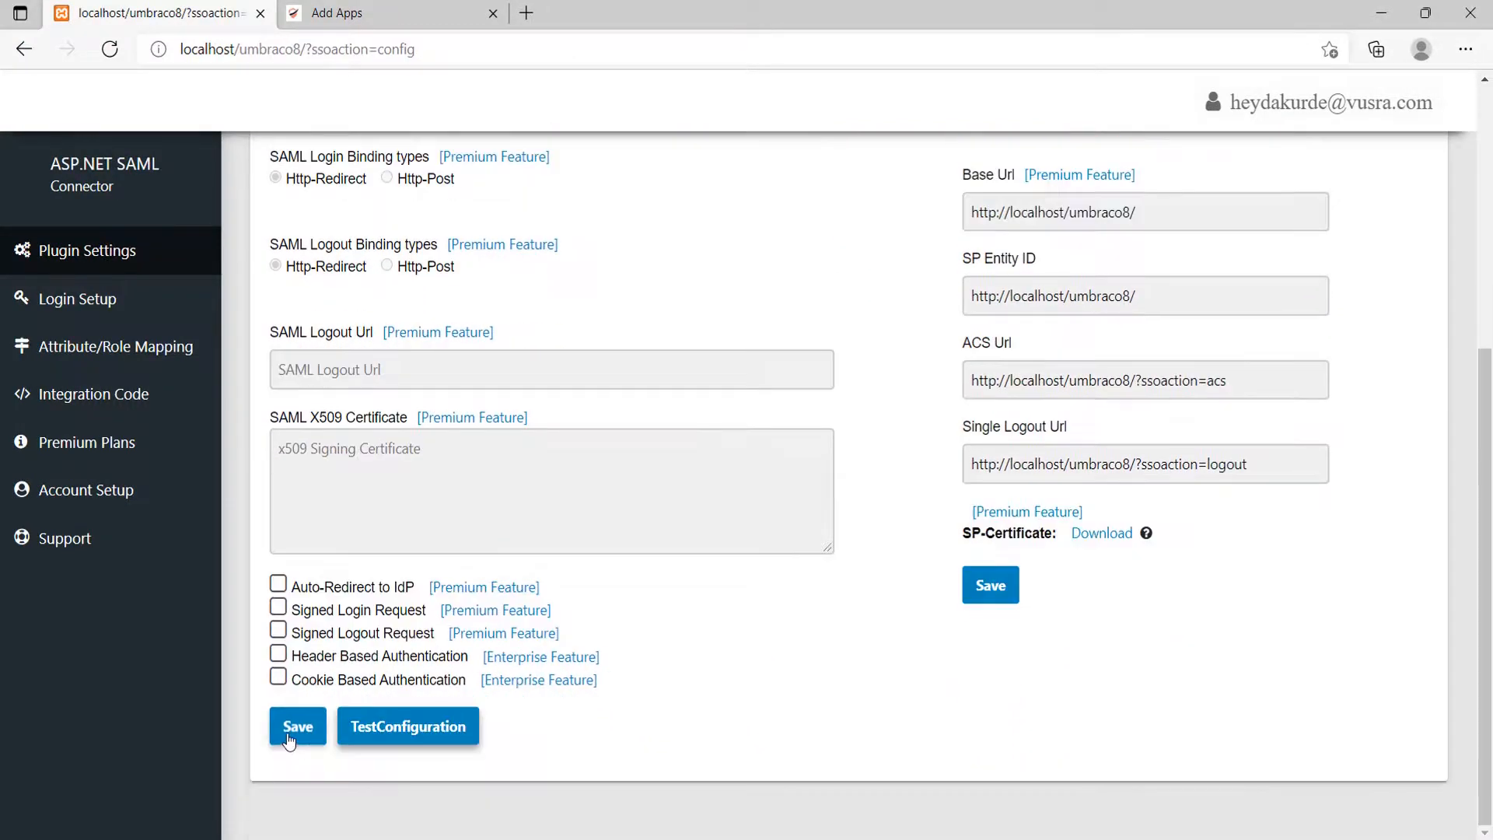
pyautogui.moveTo(407, 726)
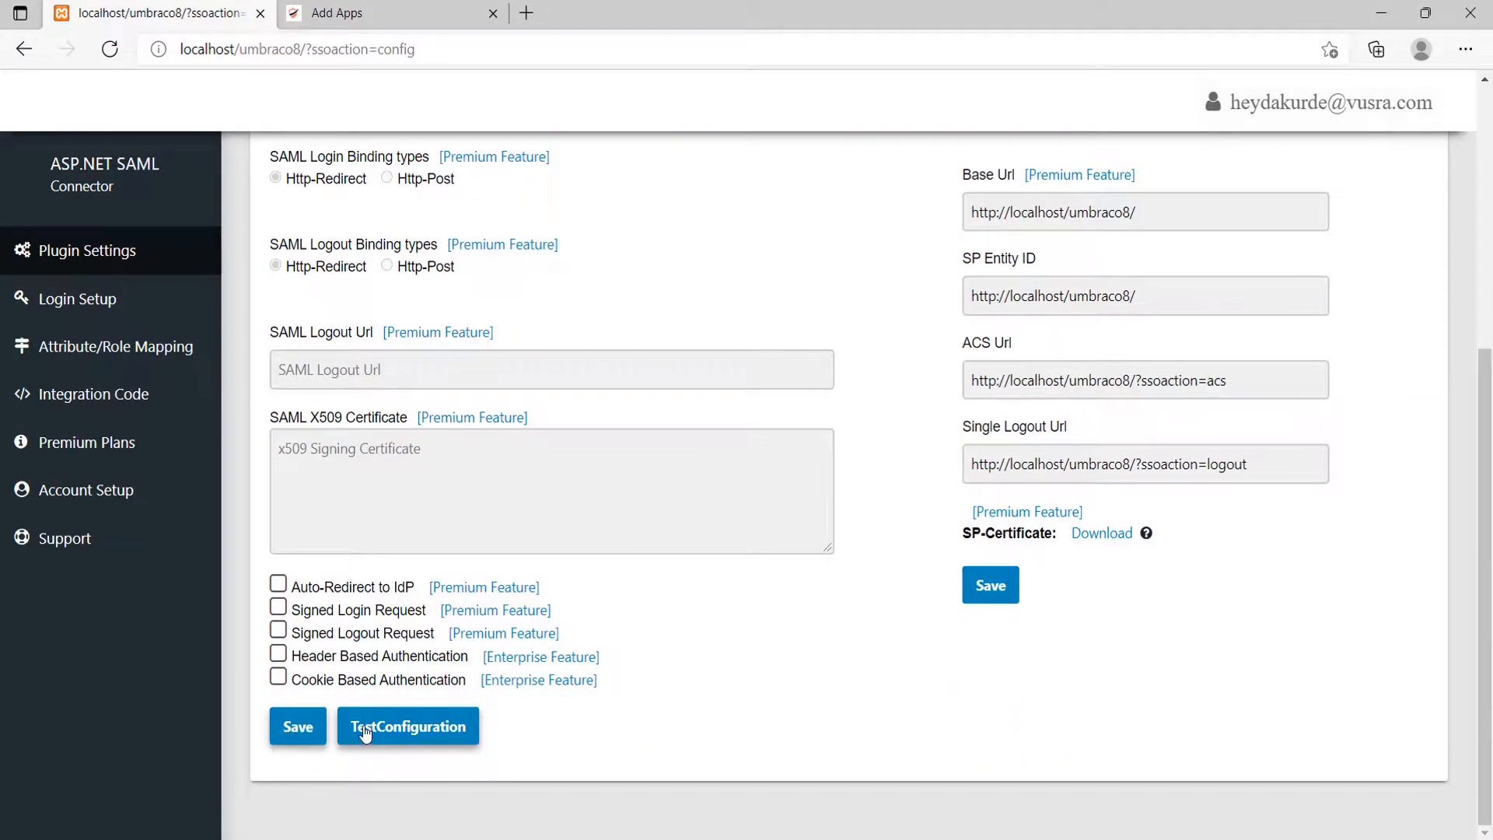
# Run Test Configuration, returning the NameID, firstname, email and lastname attributes
pyautogui.click(407, 726)
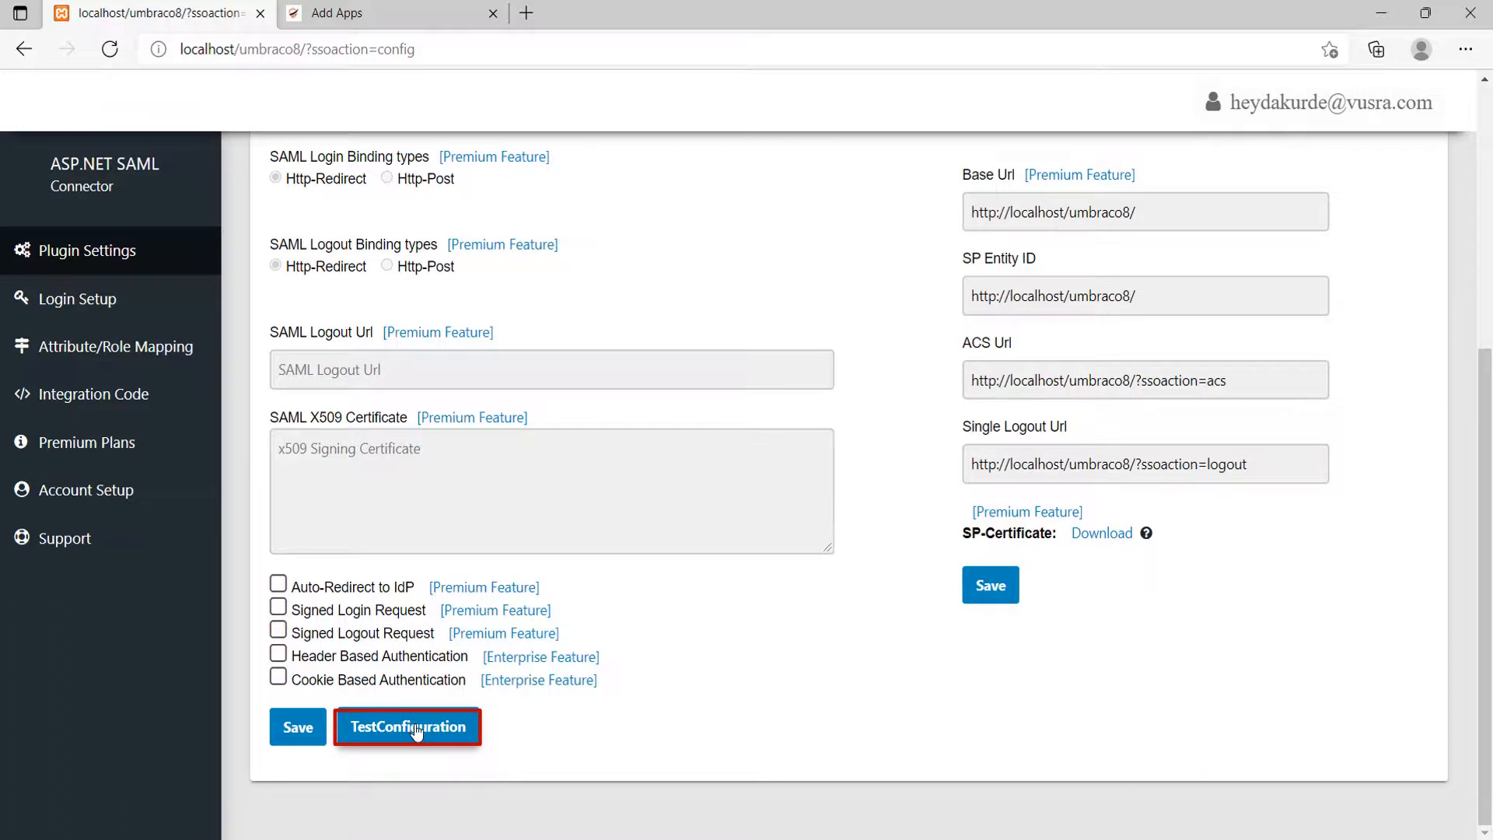
pyautogui.click(406, 727)
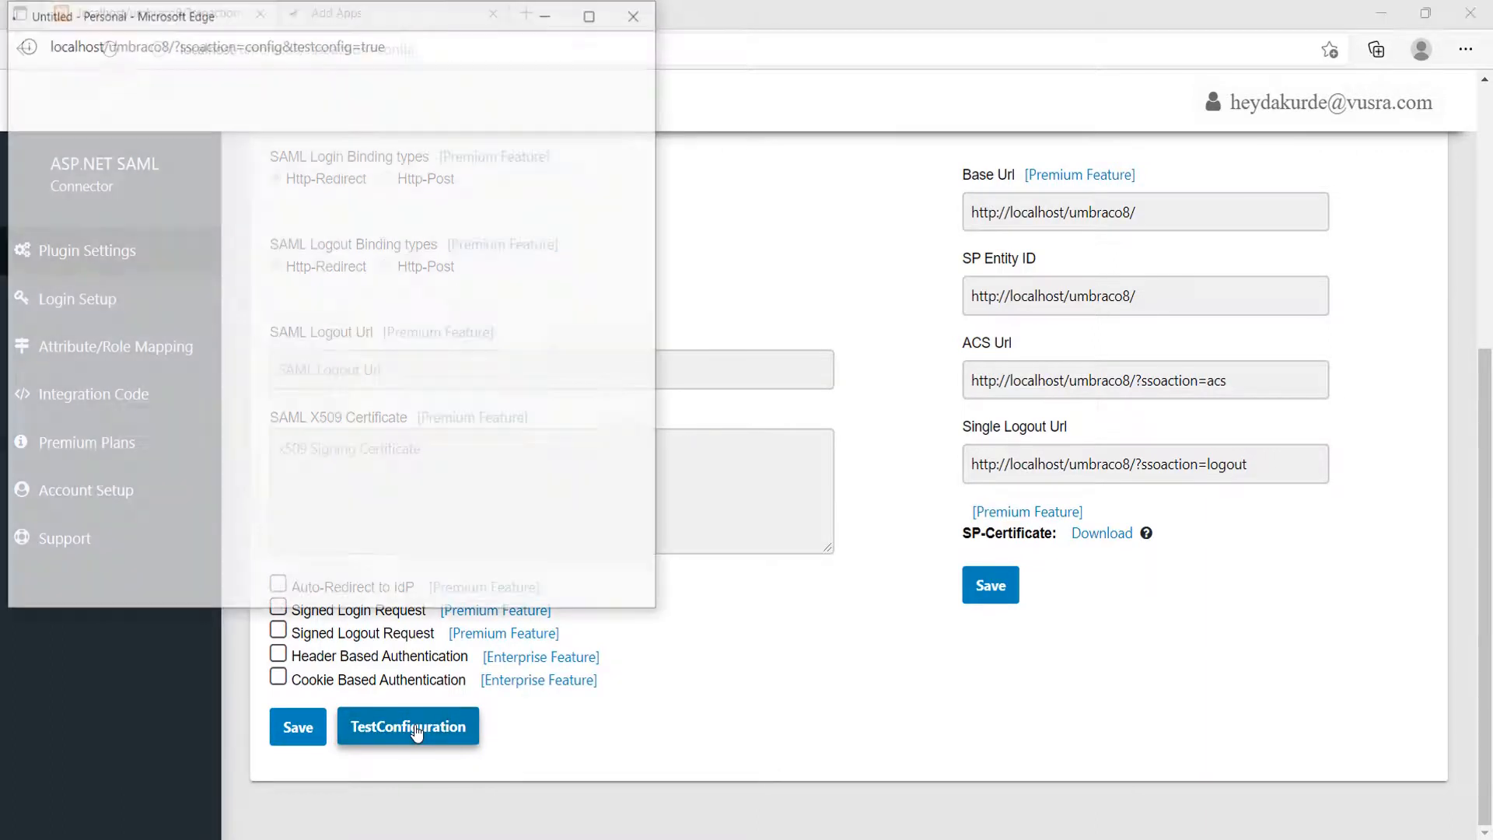
pyautogui.click(408, 726)
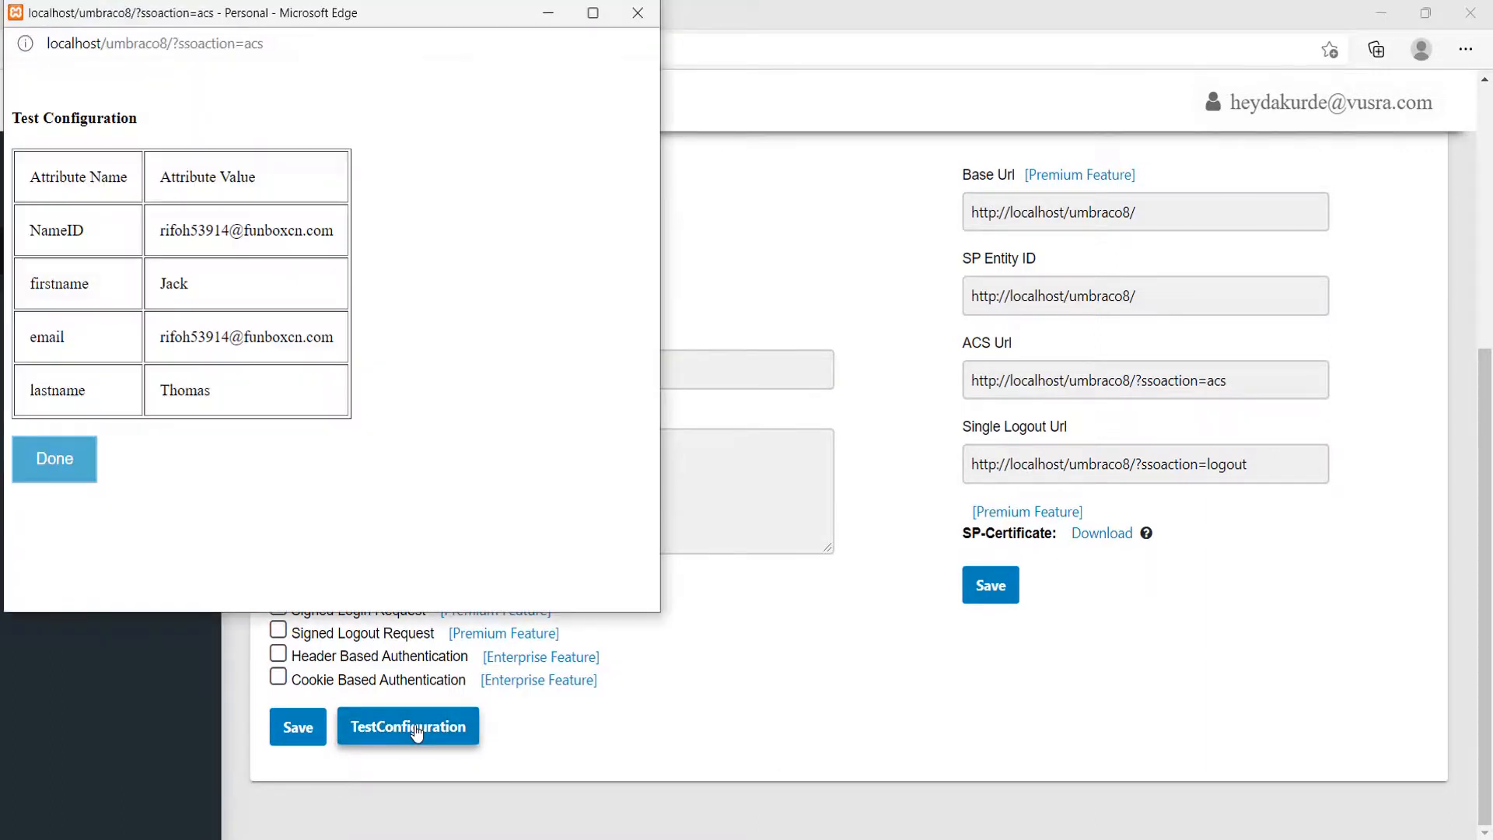
pyautogui.moveTo(344, 527)
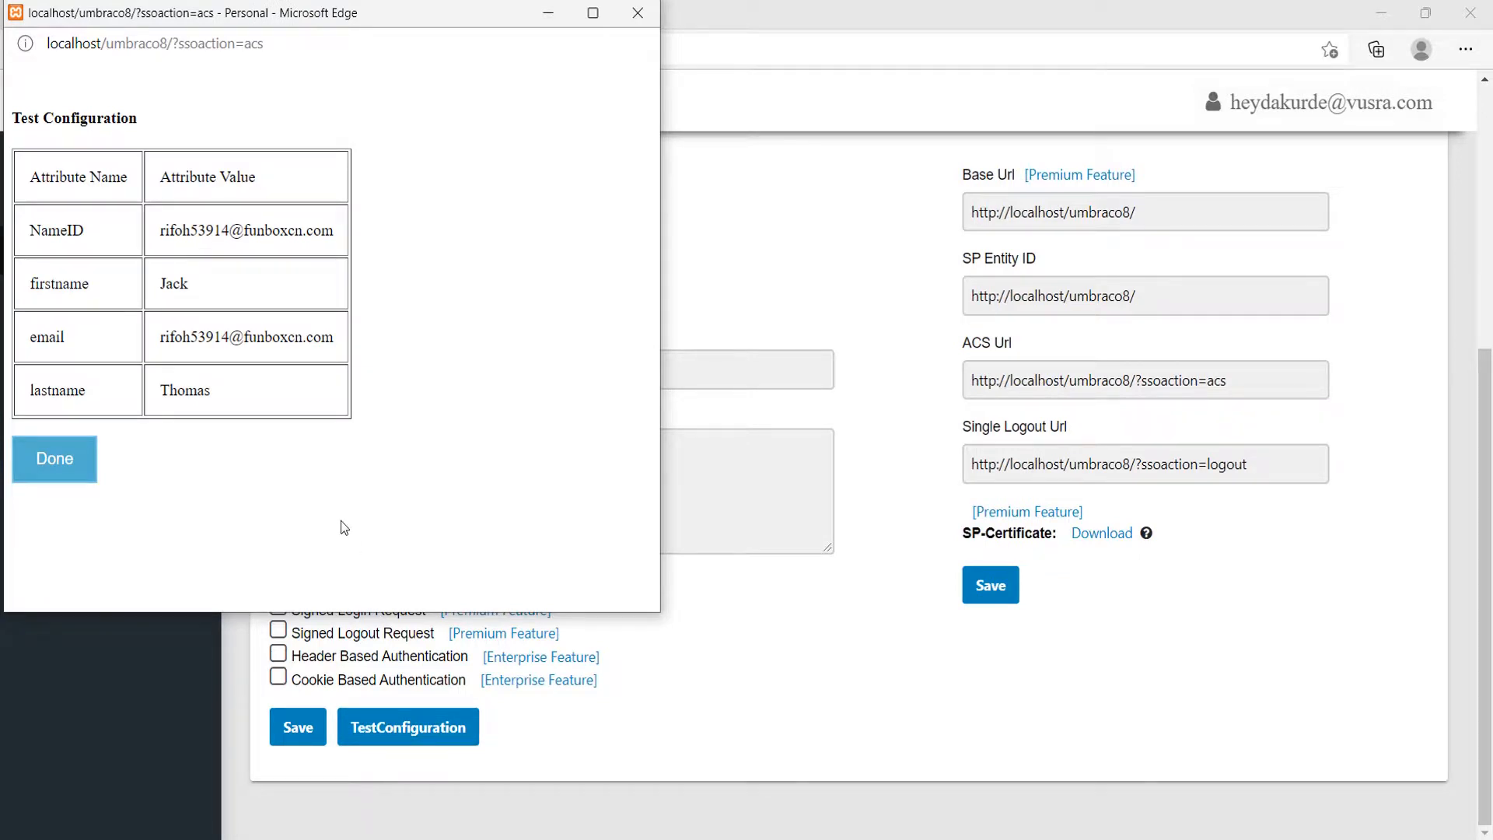
# Set the Username attribute to NameID and save the attribute mapping
pyautogui.click(54, 459)
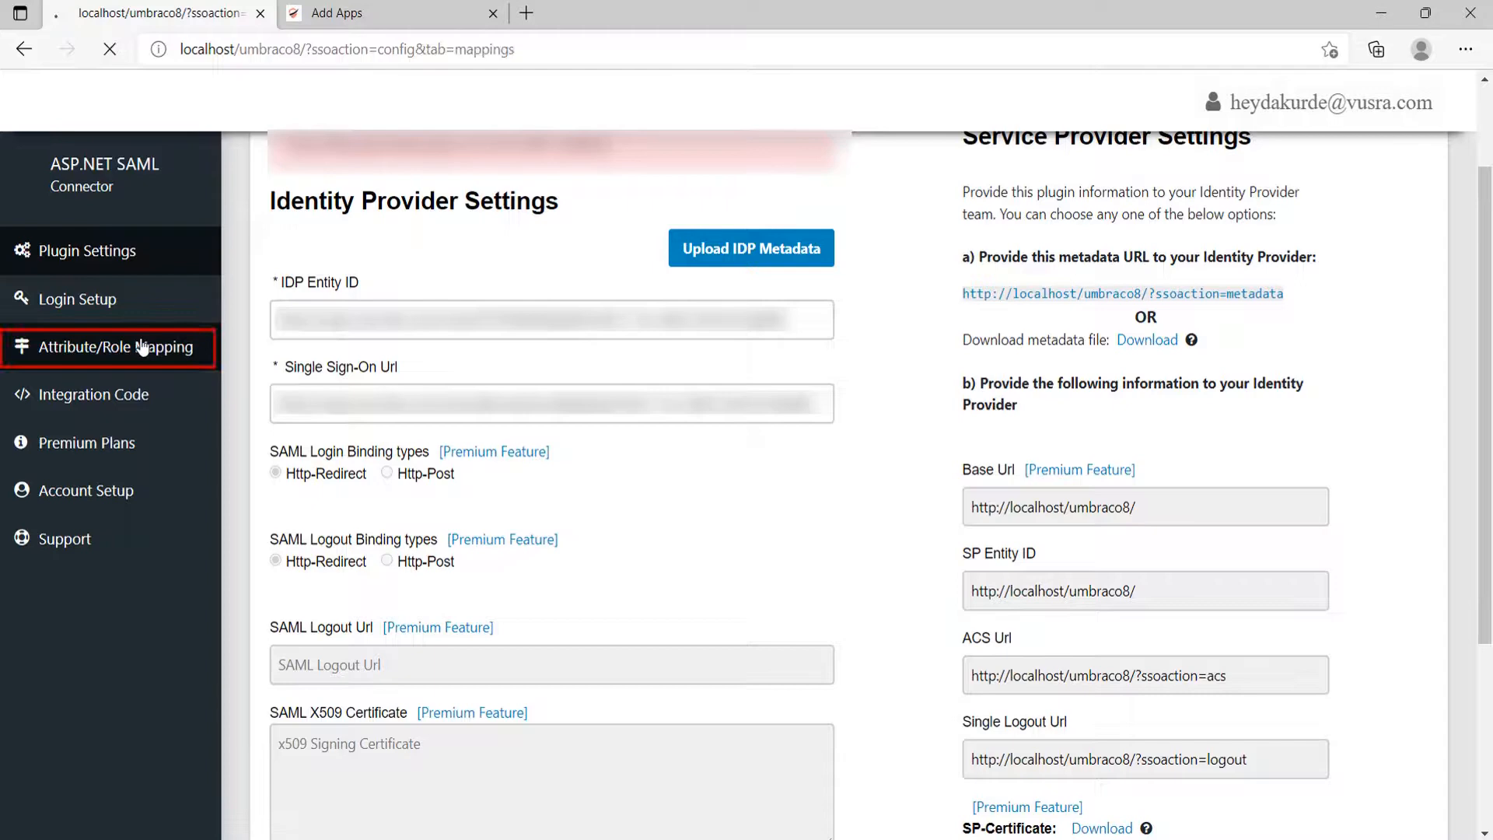
pyautogui.click(109, 347)
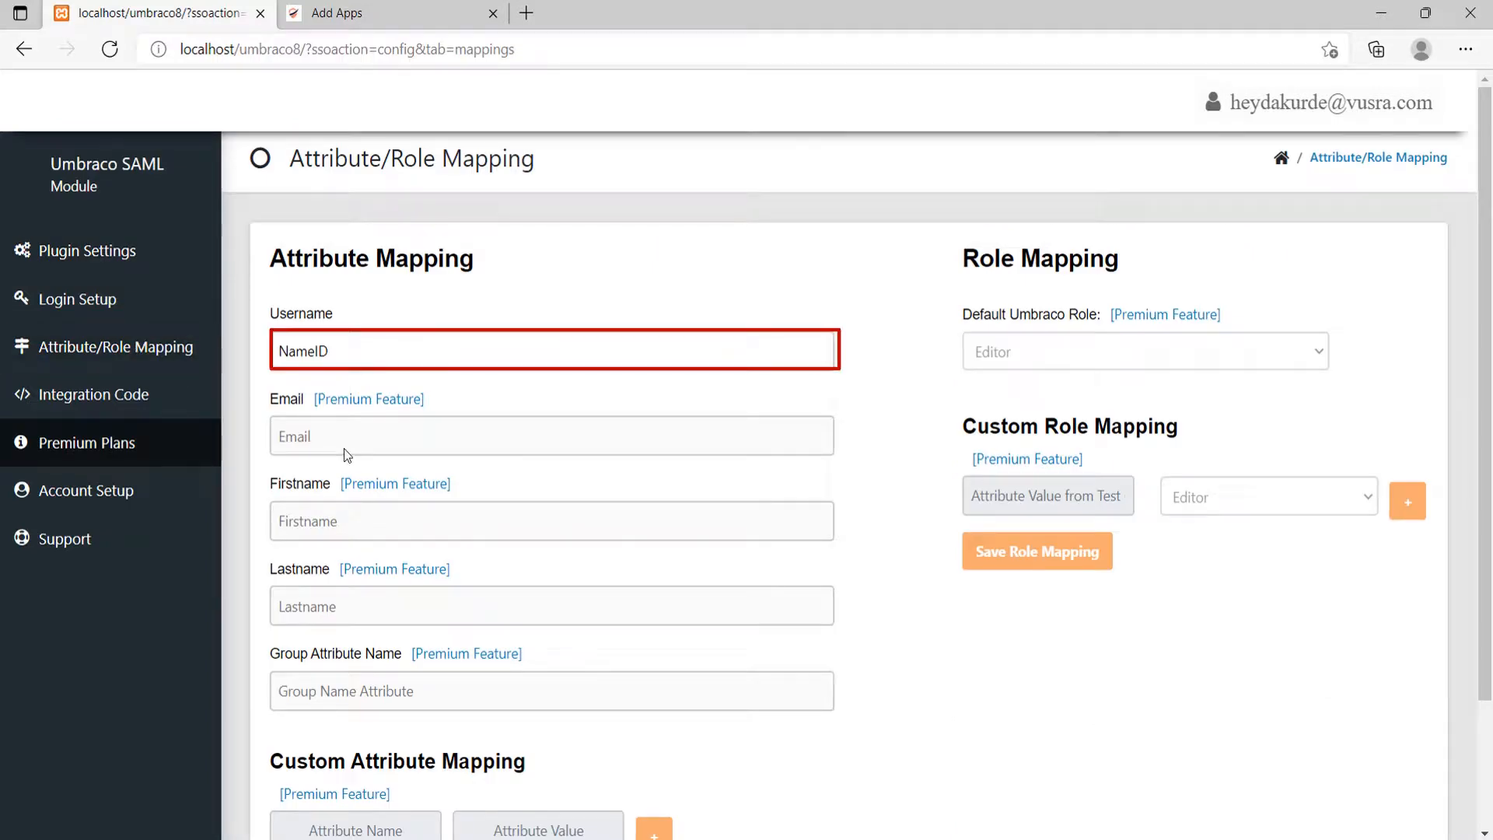
pyautogui.scroll(-3)
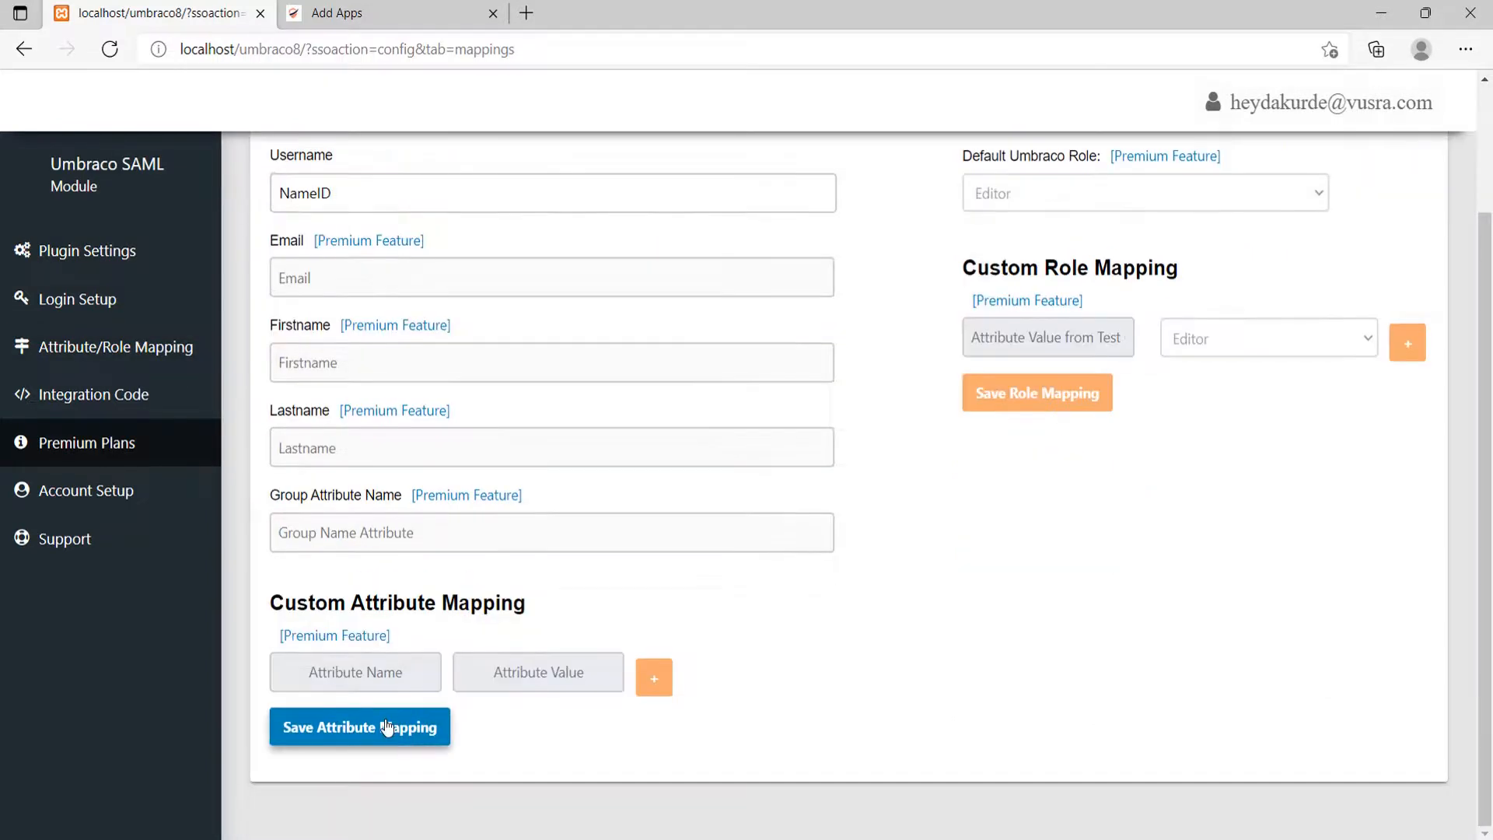
pyautogui.click(360, 726)
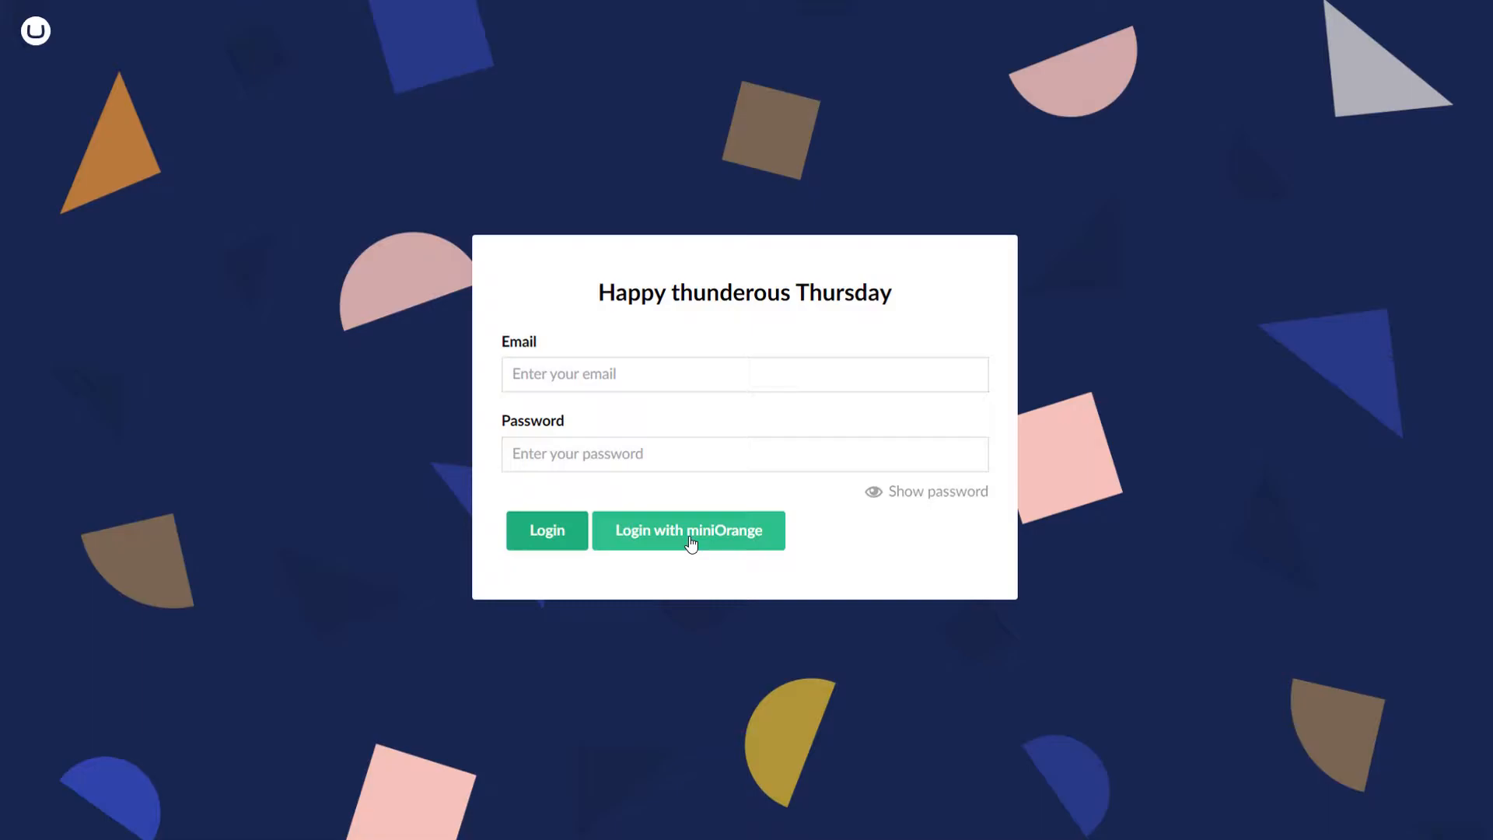
# Log in with miniOrange single sign-on and view the signed-in user's profile in the Umbraco backoffice
pyautogui.click(689, 531)
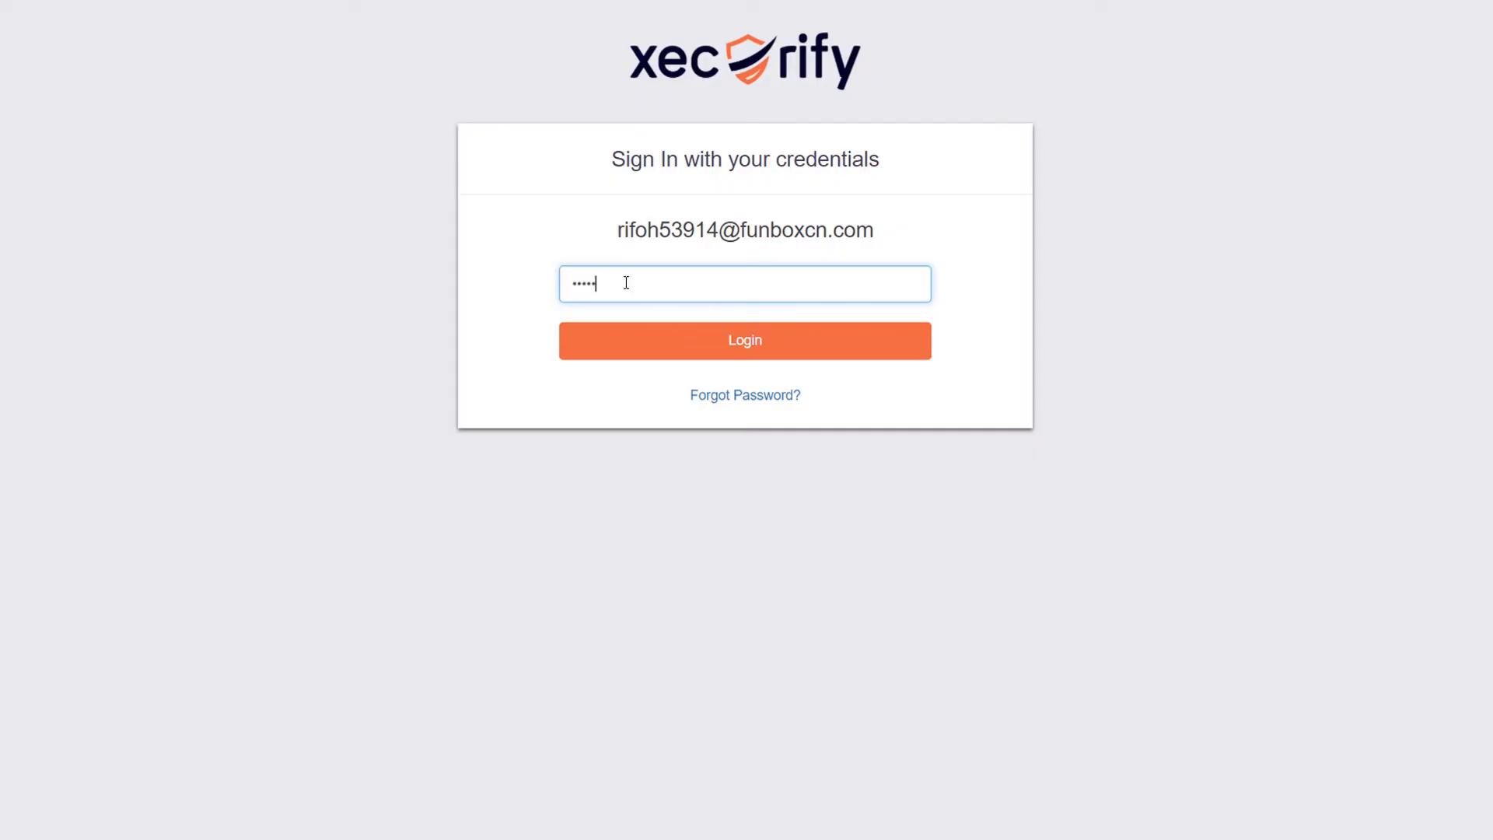
pyautogui.click(744, 341)
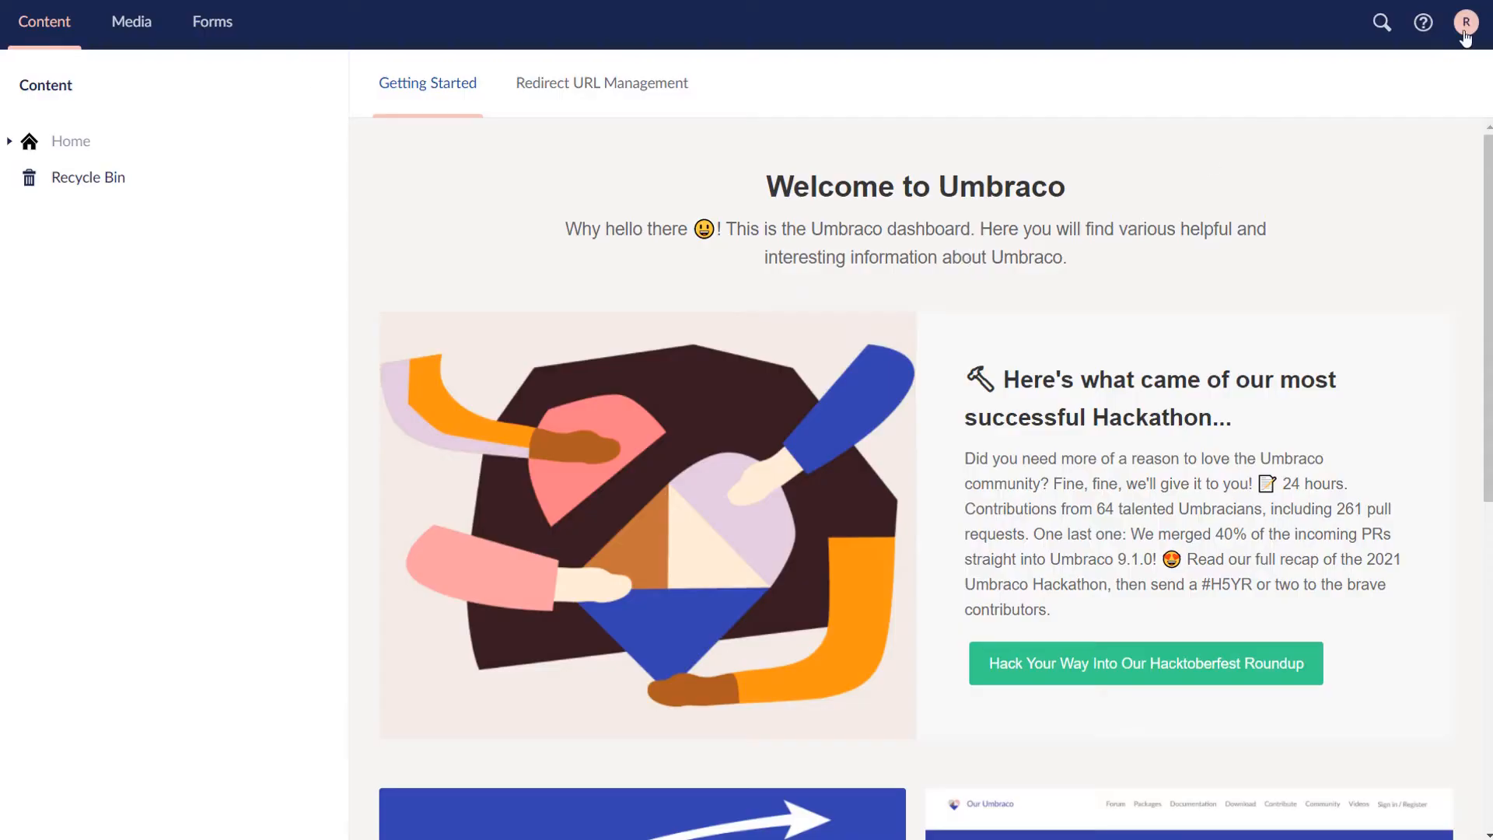
pyautogui.click(1465, 22)
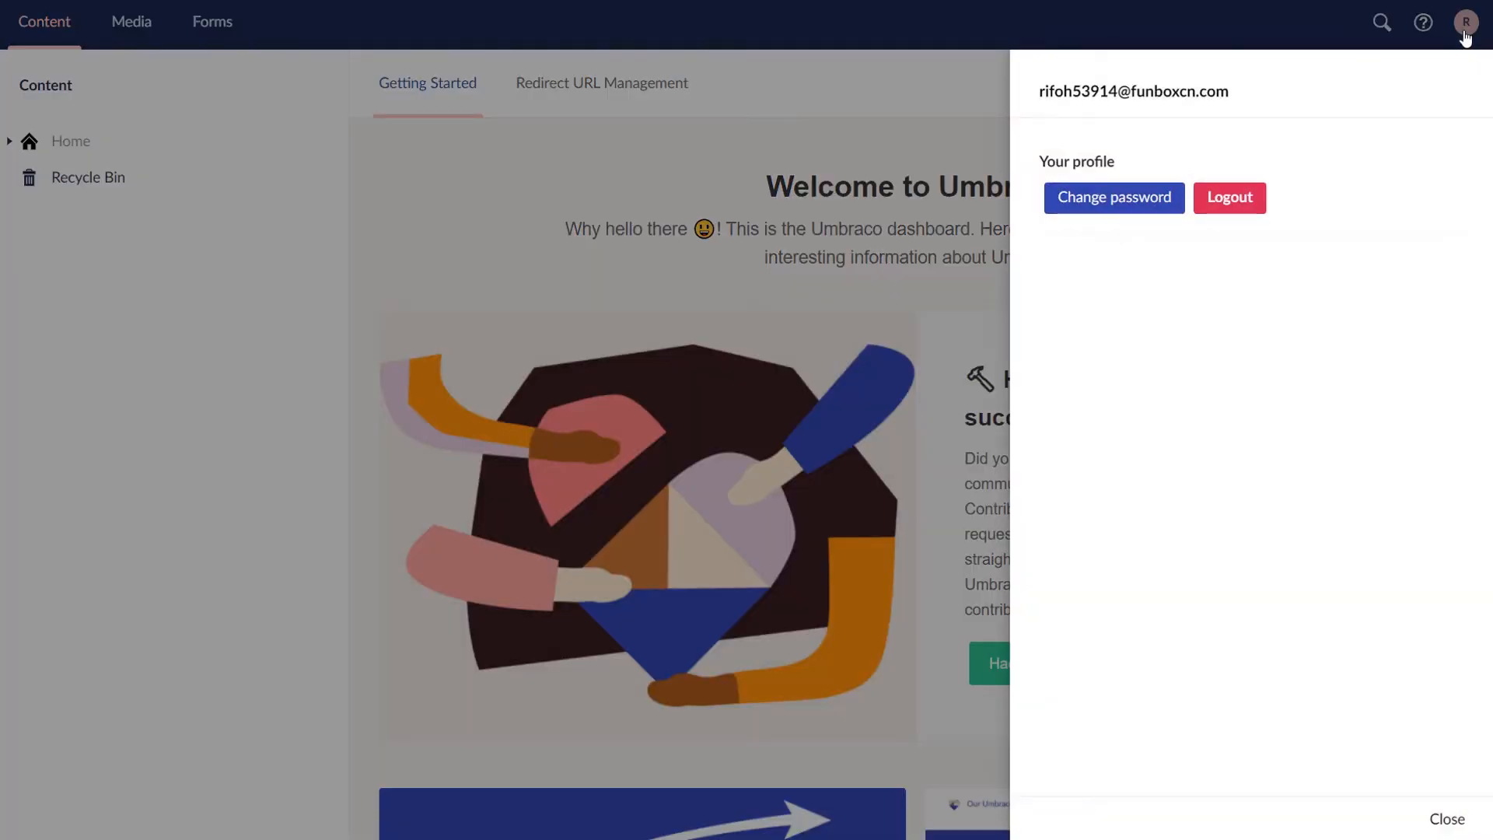